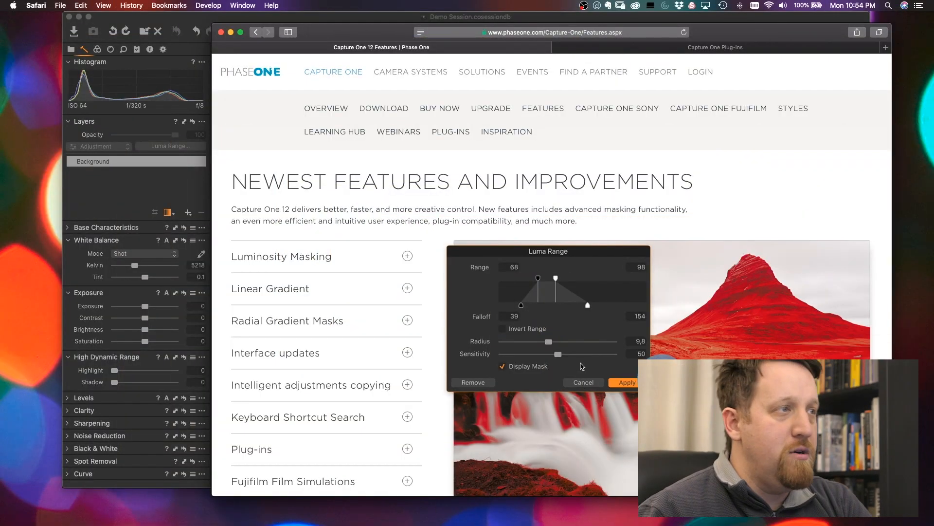
pyautogui.moveTo(327, 63)
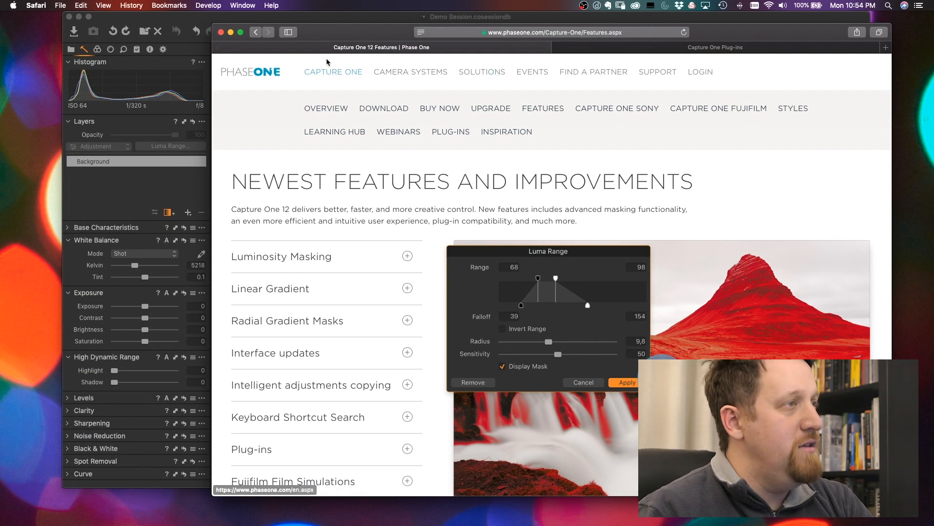
pyautogui.moveTo(308, 262)
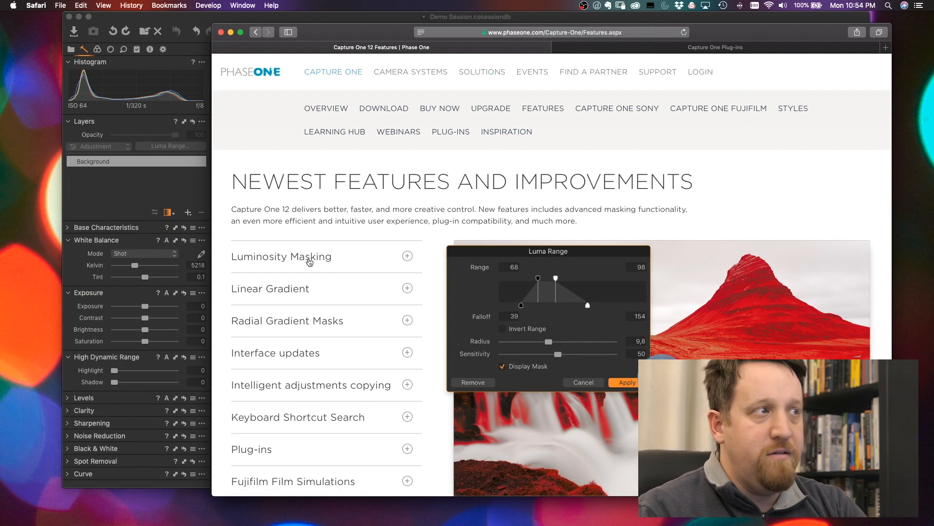
pyautogui.moveTo(319, 328)
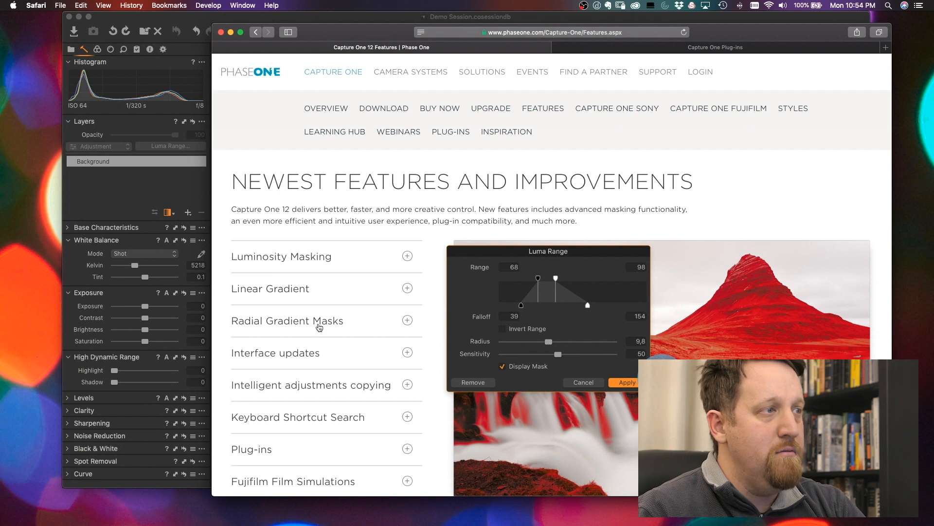
pyautogui.moveTo(332, 360)
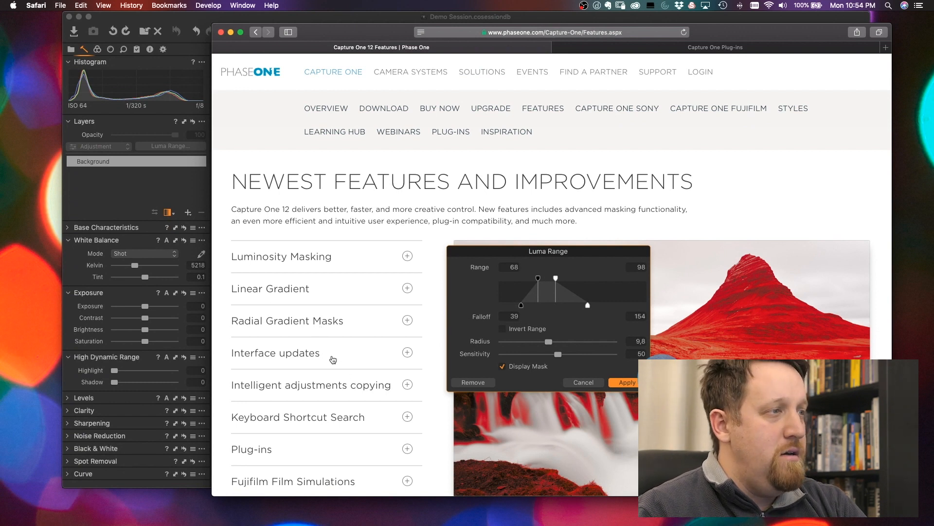
pyautogui.moveTo(346, 392)
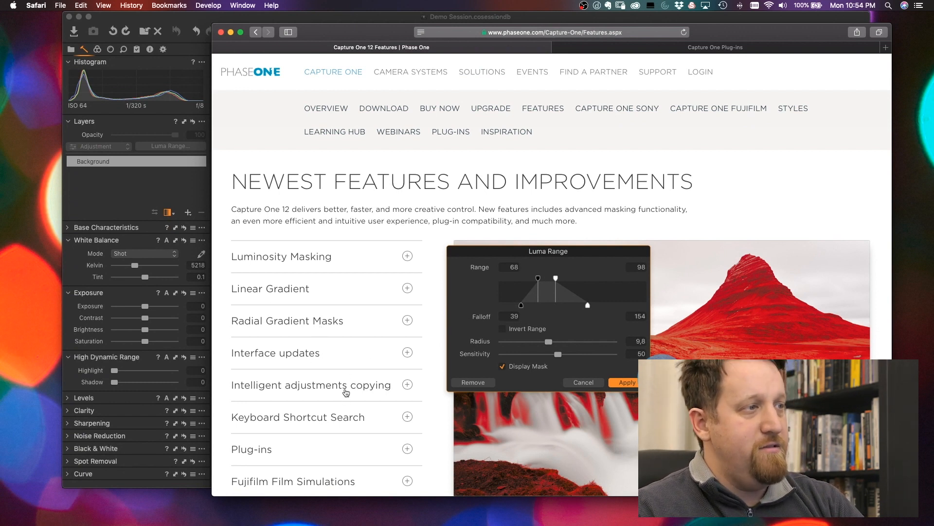
pyautogui.moveTo(342, 406)
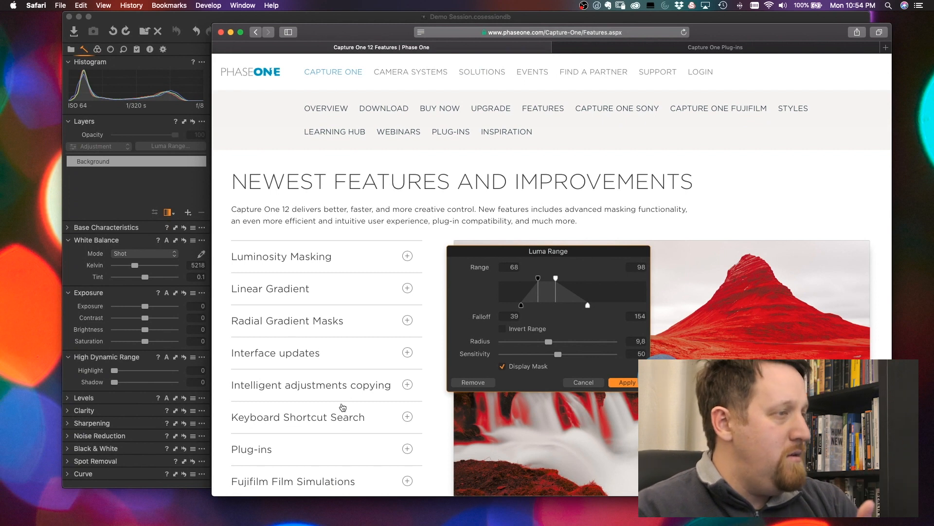
pyautogui.moveTo(368, 482)
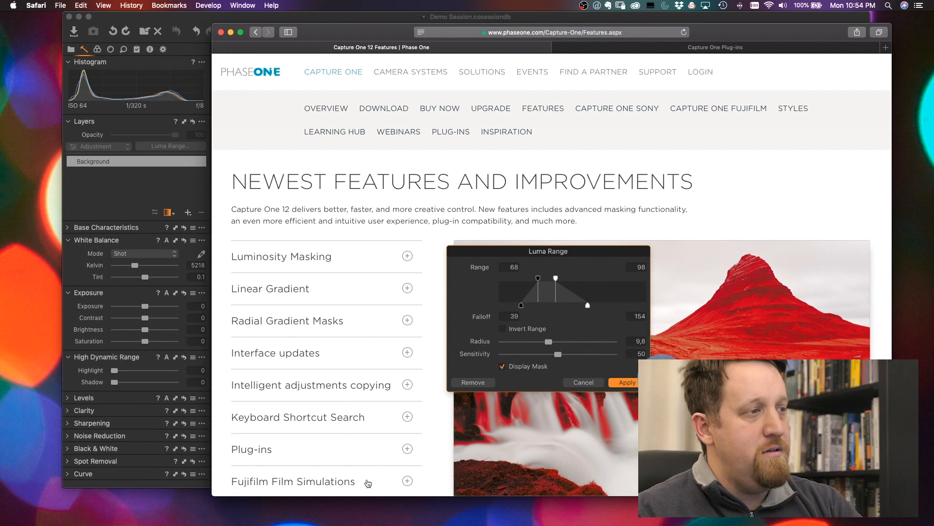
pyautogui.moveTo(474, 432)
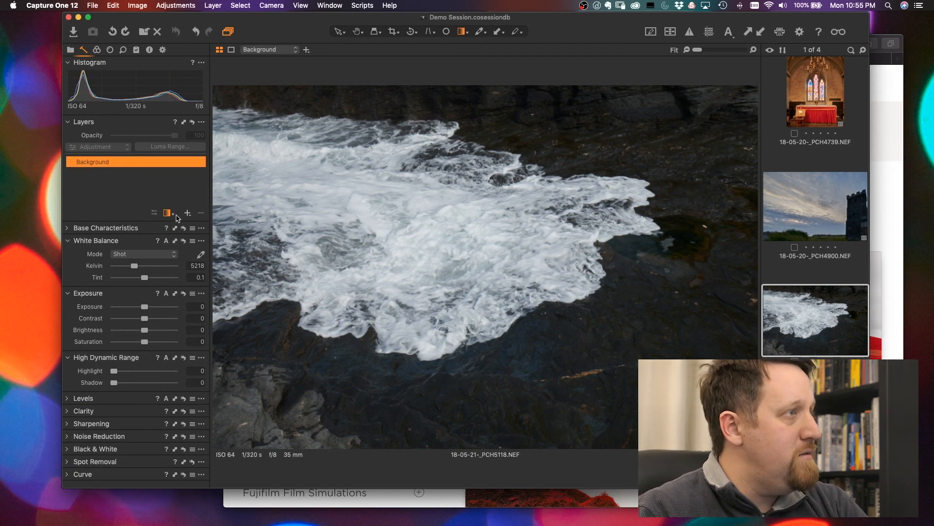
# Choose Draw Linear Gradient Mask and drag a gradient over the upper half of the wave photo
pyautogui.click(171, 213)
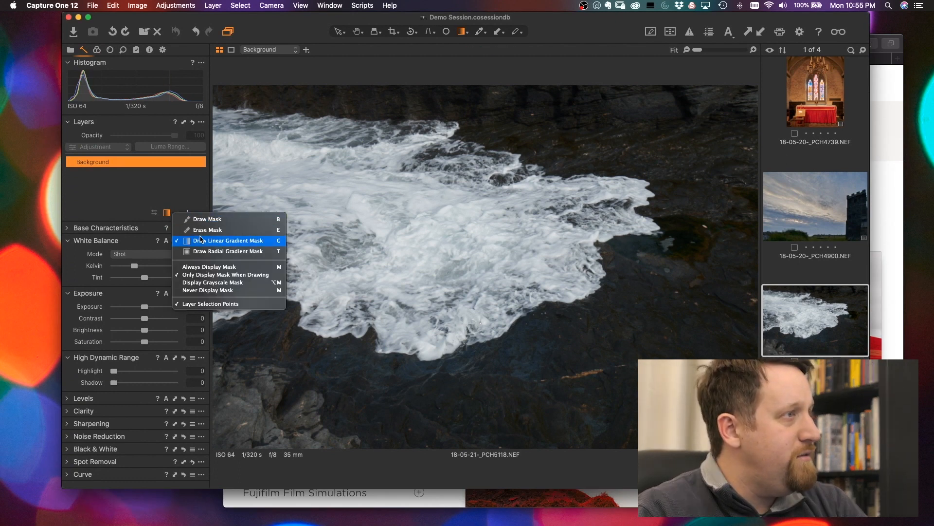
pyautogui.moveTo(227, 251)
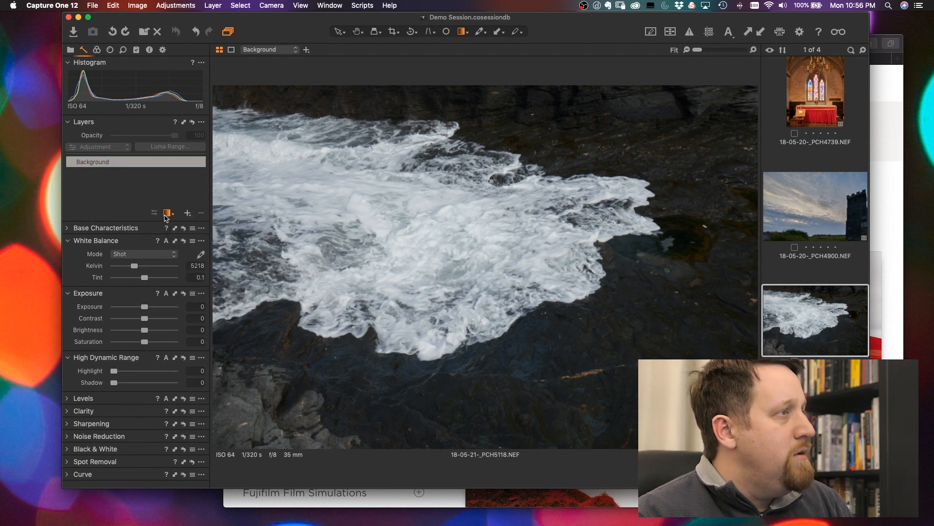
pyautogui.click(168, 213)
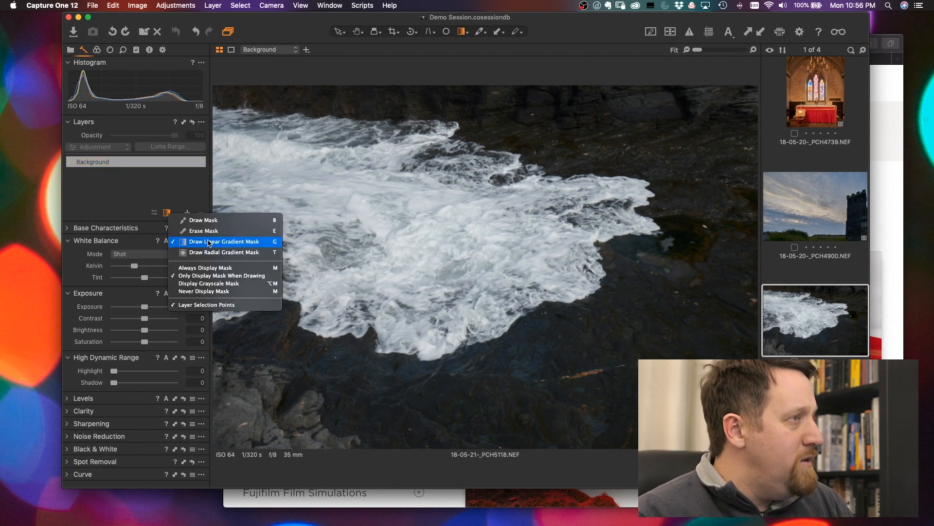
pyautogui.click(224, 242)
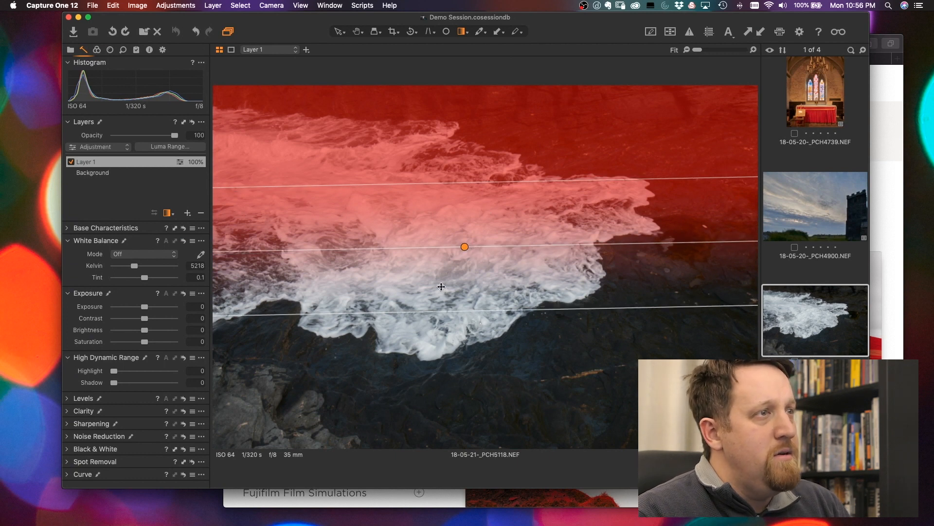
pyautogui.moveTo(474, 177)
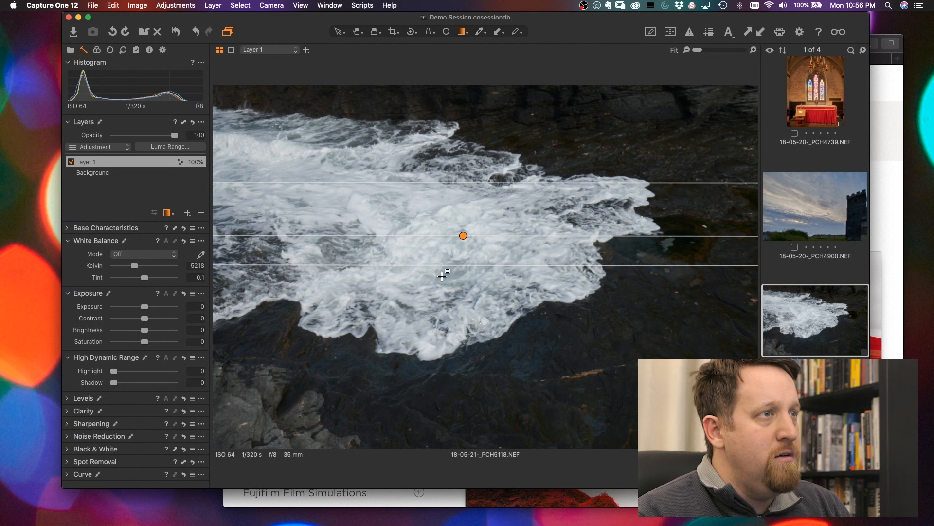
pyautogui.moveTo(506, 179)
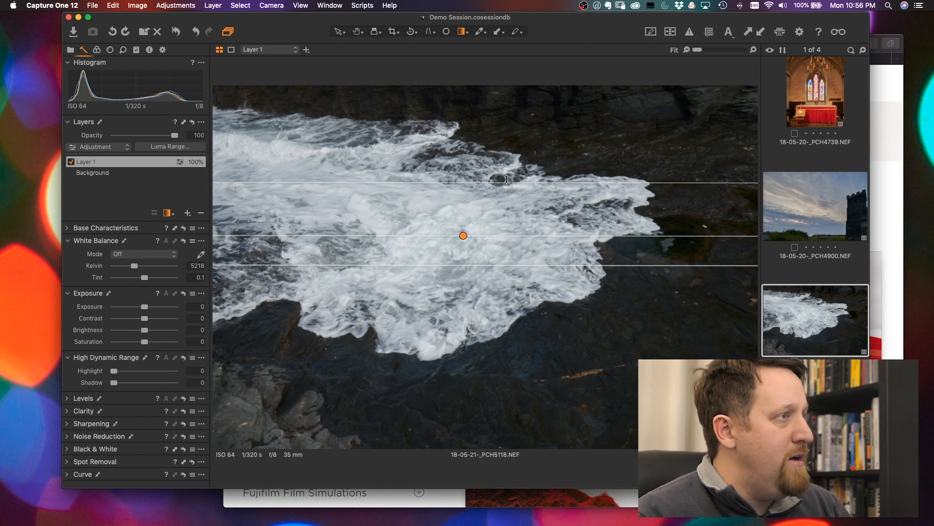
pyautogui.moveTo(301, 205)
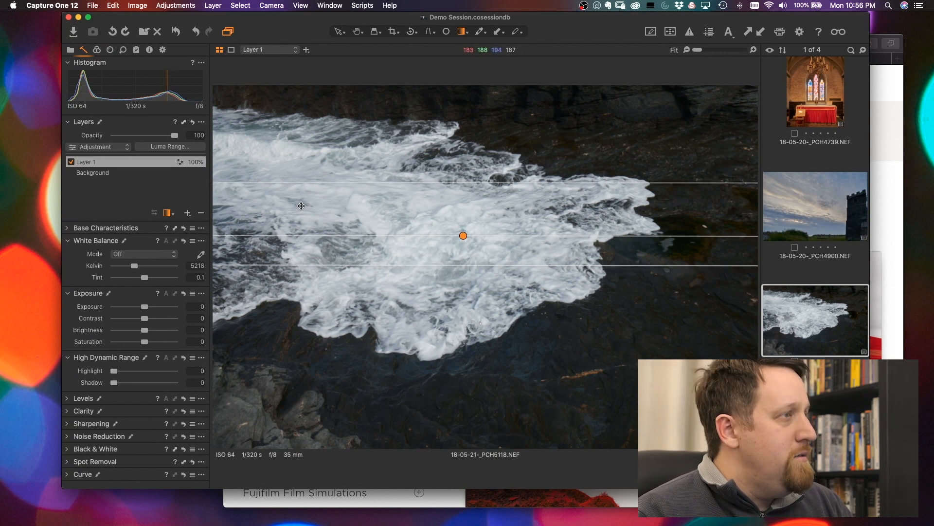
pyautogui.moveTo(463, 109)
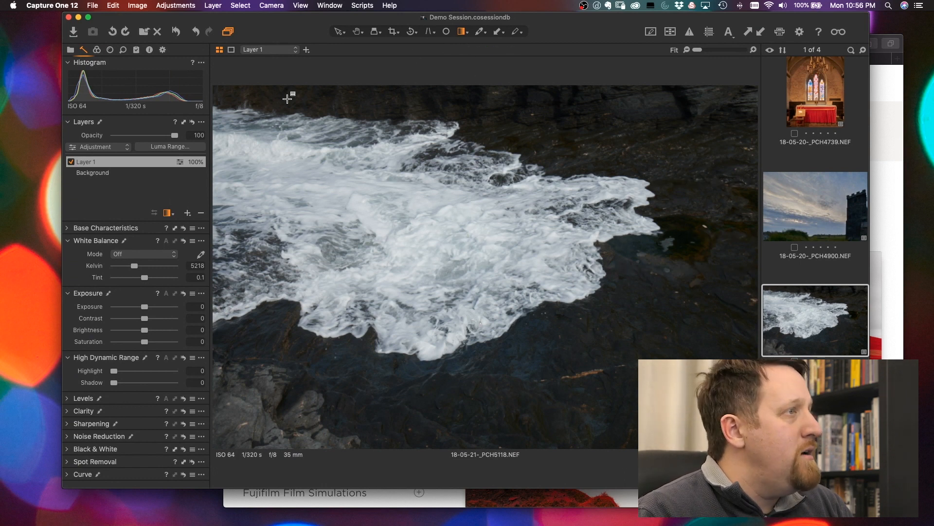
# Apply a luma range of 103–235 with falloff 70 to Layer 1's mask, with the mask overlay shown
pyautogui.click(170, 147)
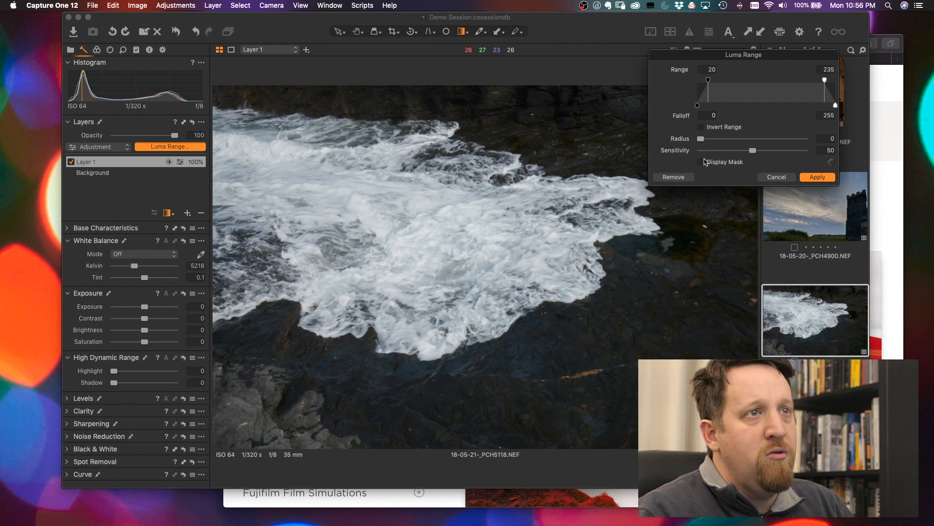
pyautogui.click(702, 162)
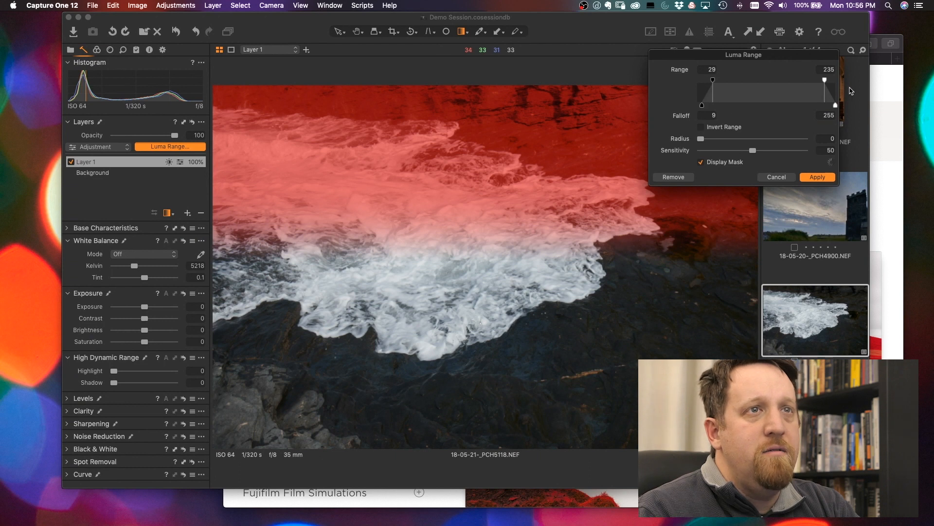
pyautogui.moveTo(710, 84)
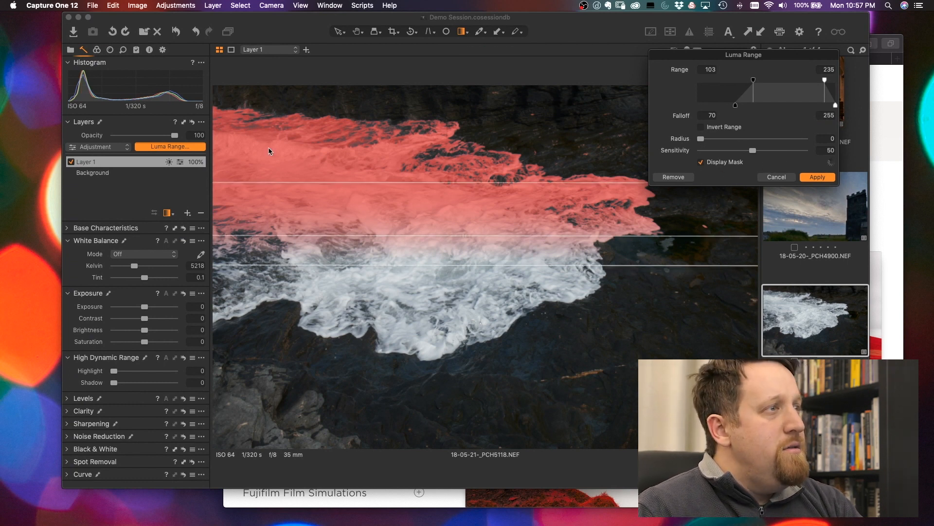
pyautogui.moveTo(606, 187)
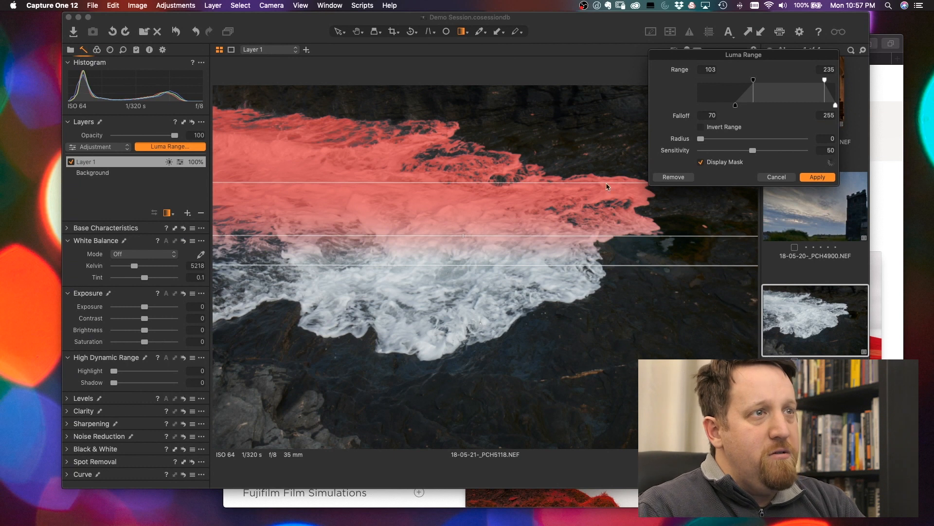
pyautogui.moveTo(575, 155)
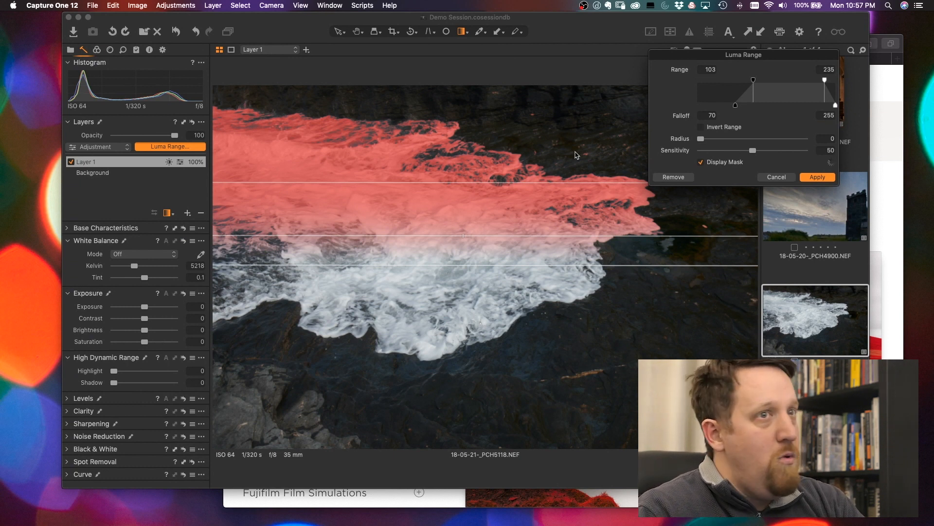
pyautogui.click(817, 178)
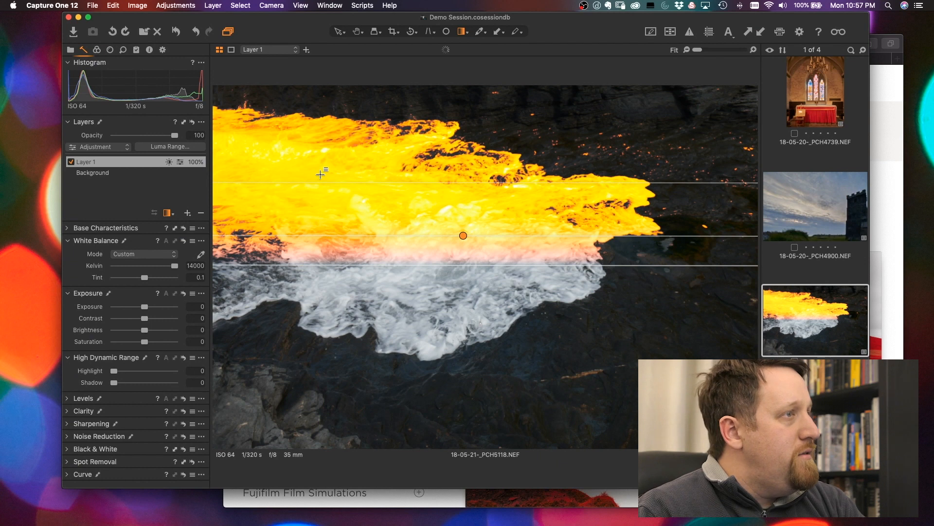
pyautogui.moveTo(467, 273)
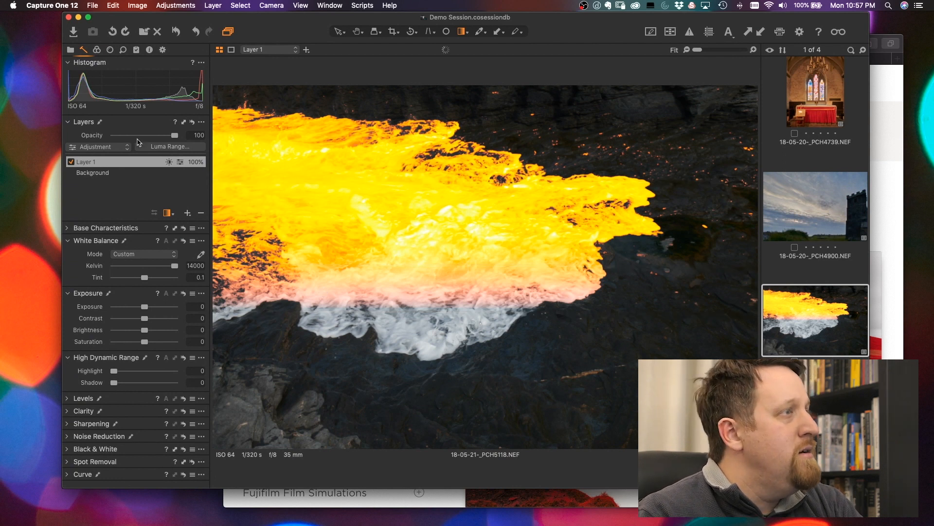
pyautogui.moveTo(166, 133)
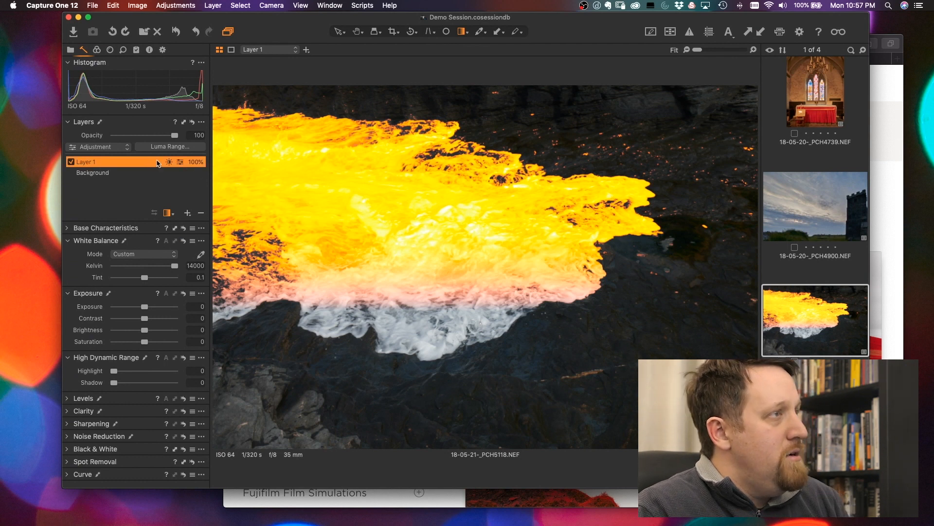
pyautogui.rightClick(134, 161)
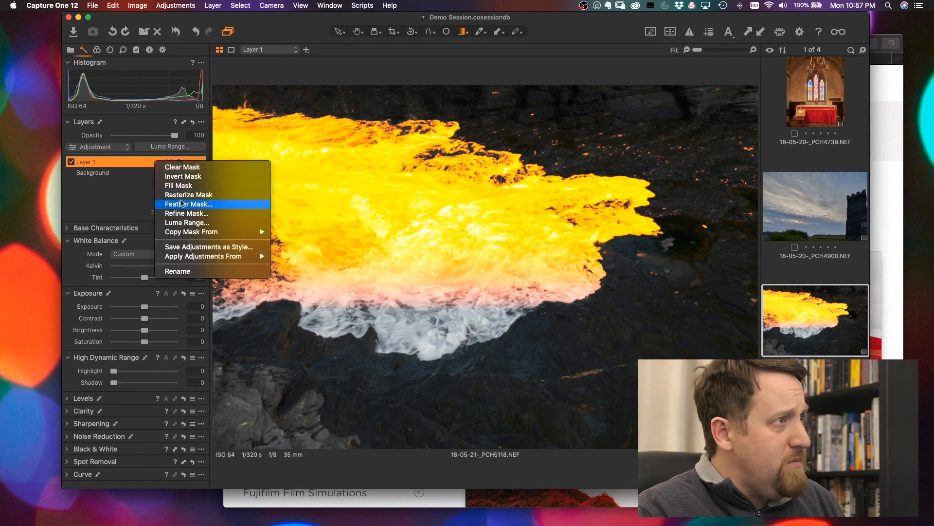
pyautogui.moveTo(187, 213)
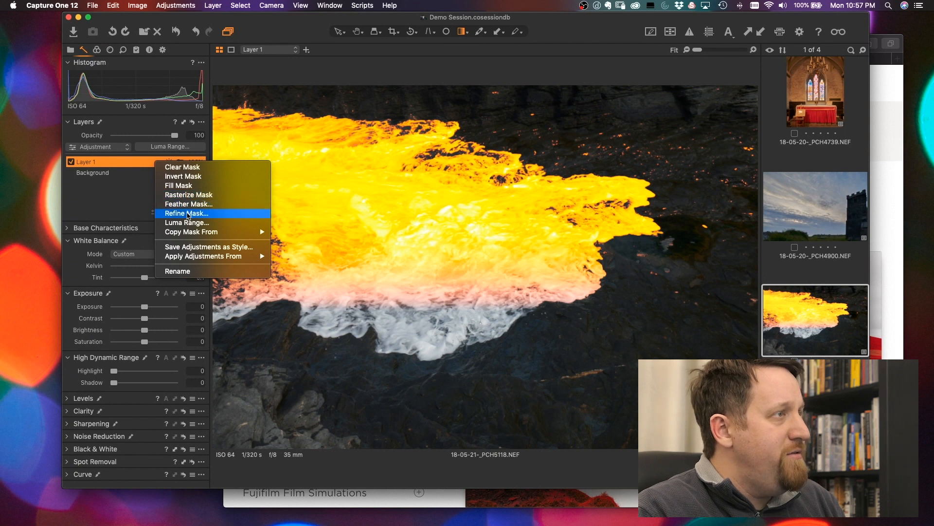
pyautogui.moveTo(191, 166)
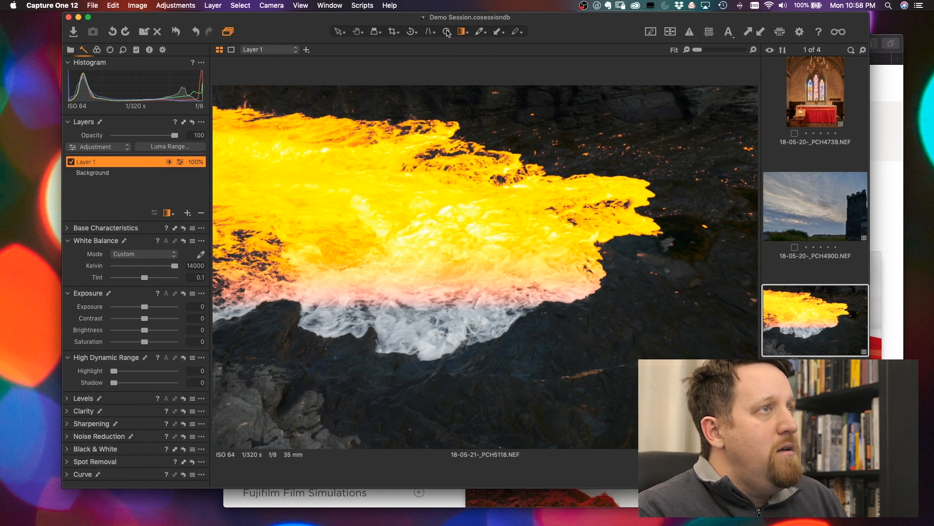
# Switch to Draw Radial Gradient Mask and redraw Layer 1's mask on the water photo
pyautogui.click(446, 31)
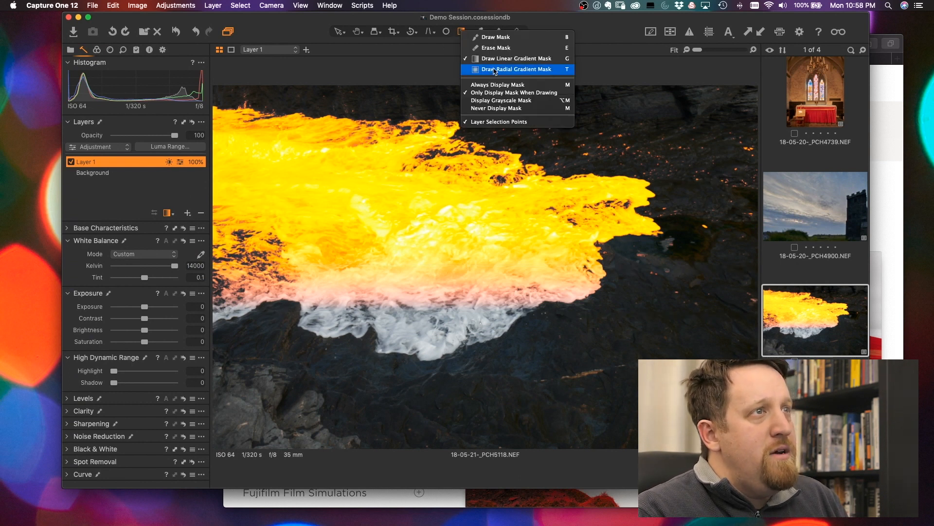
pyautogui.click(518, 69)
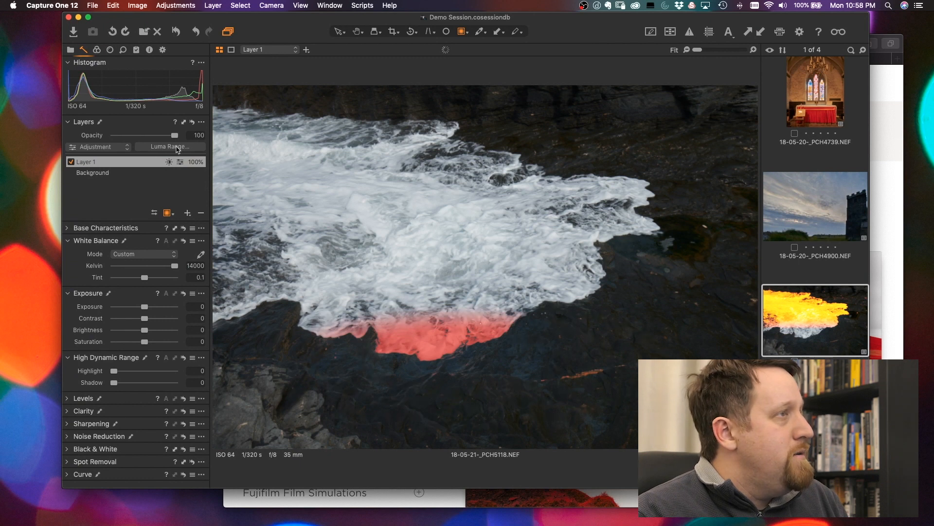
pyautogui.click(170, 147)
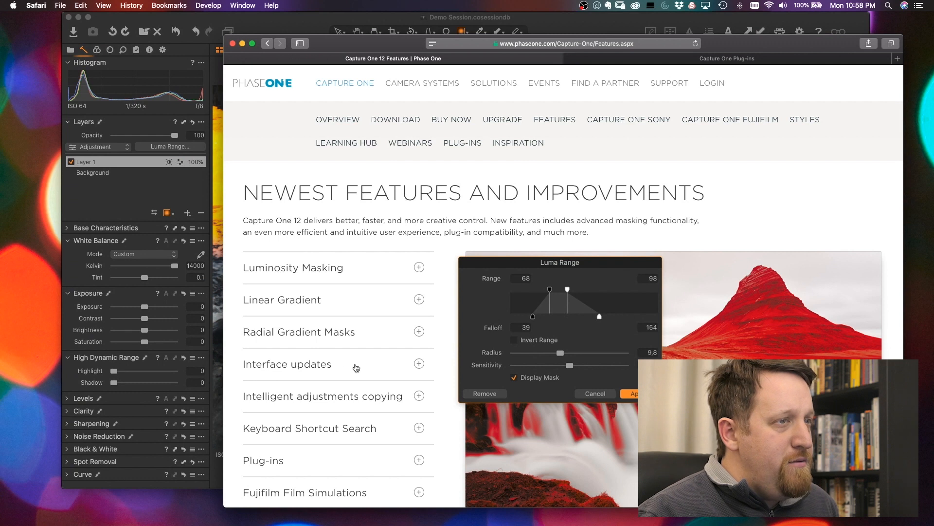
pyautogui.moveTo(136, 305)
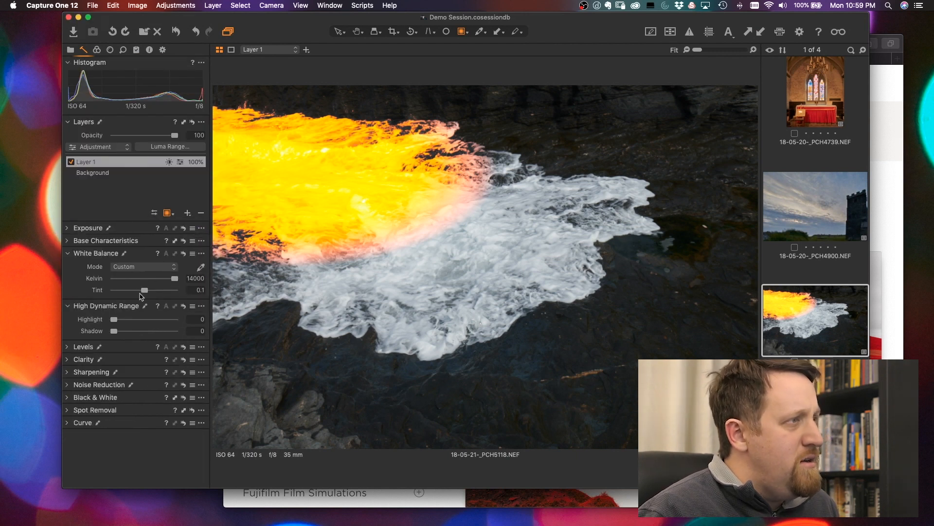
pyautogui.moveTo(167, 296)
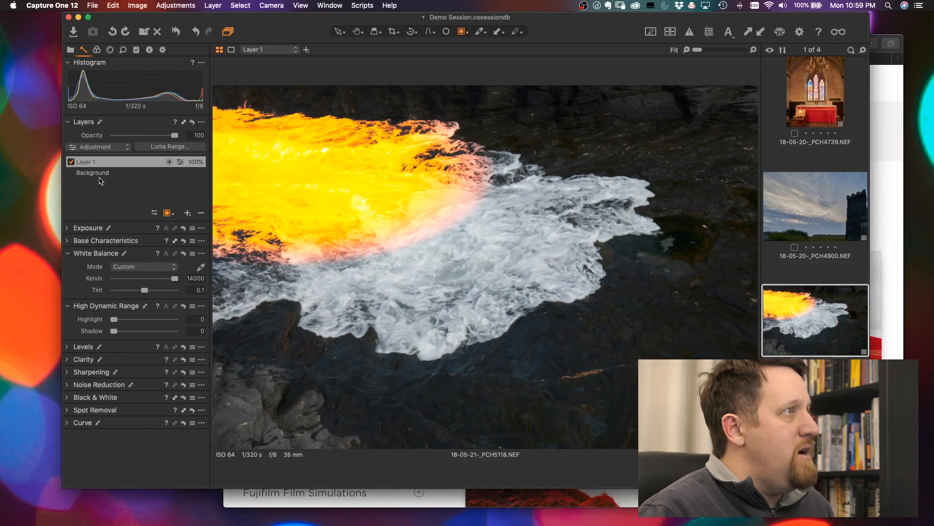
# Show the Color tool tab with white balance, colour editor, colour balance and normalize
pyautogui.click(136, 50)
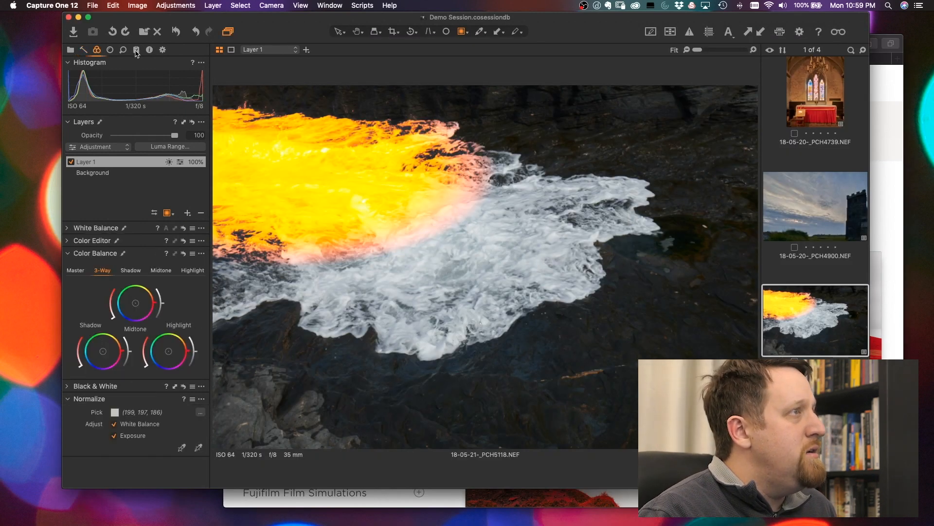
# Show the Adjustments tool tab with styles, presets and the adjustments clipboard
pyautogui.click(136, 50)
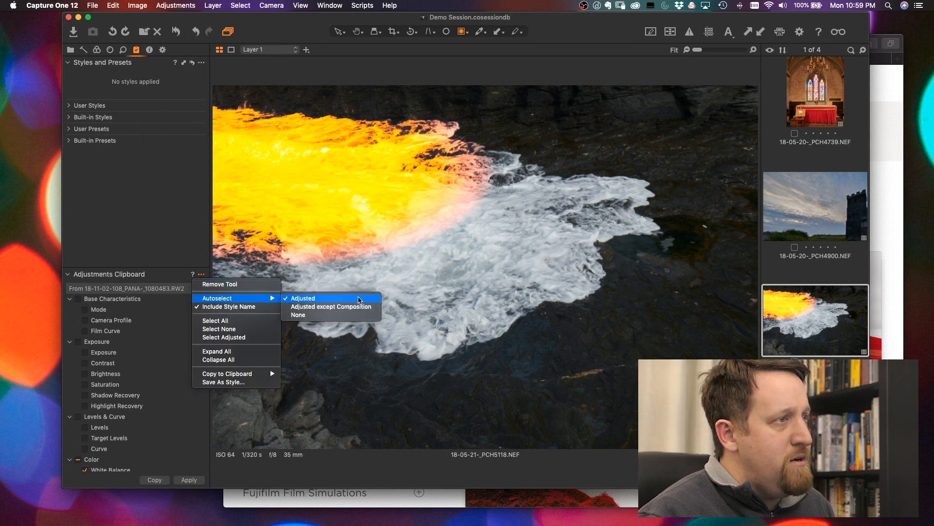
pyautogui.moveTo(331, 307)
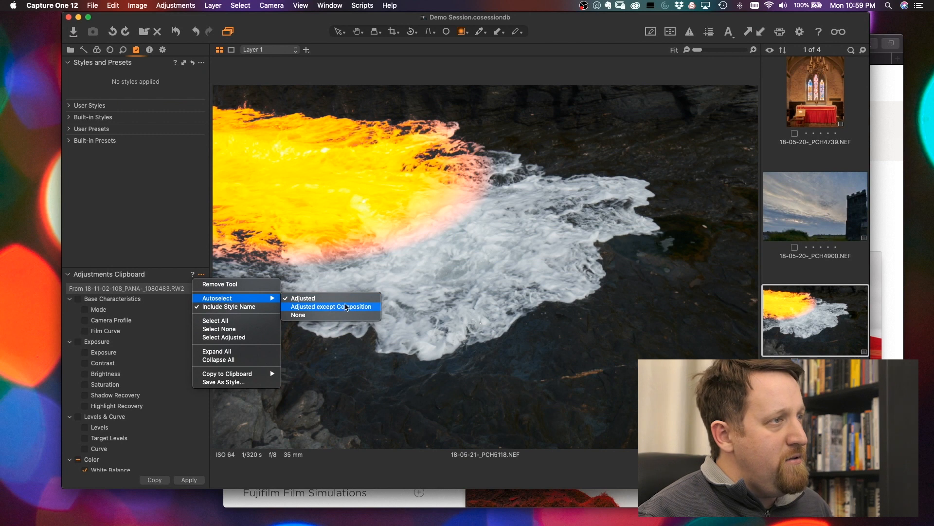
pyautogui.moveTo(292, 309)
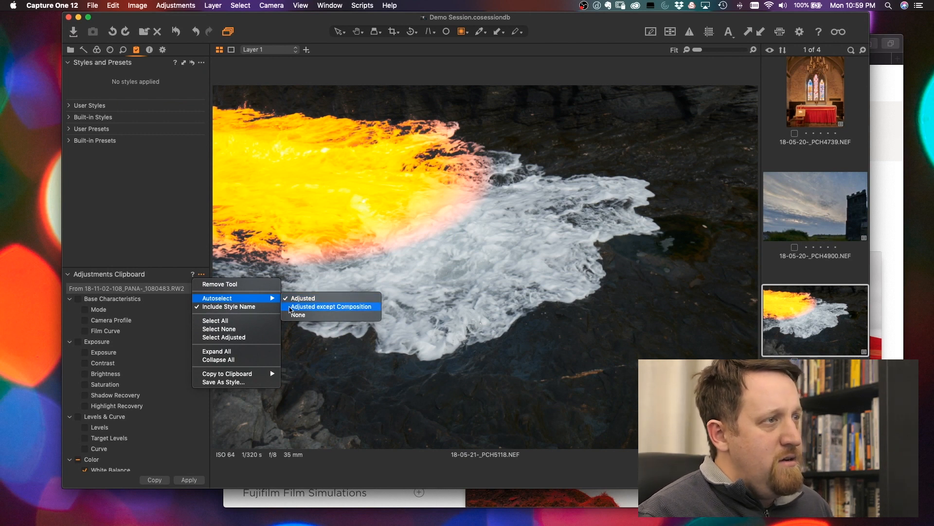
pyautogui.moveTo(337, 314)
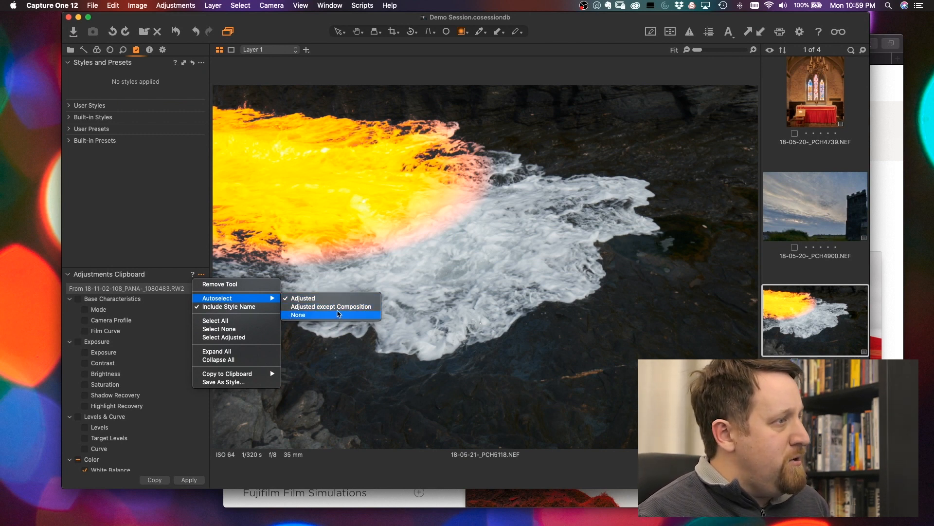
pyautogui.moveTo(159, 345)
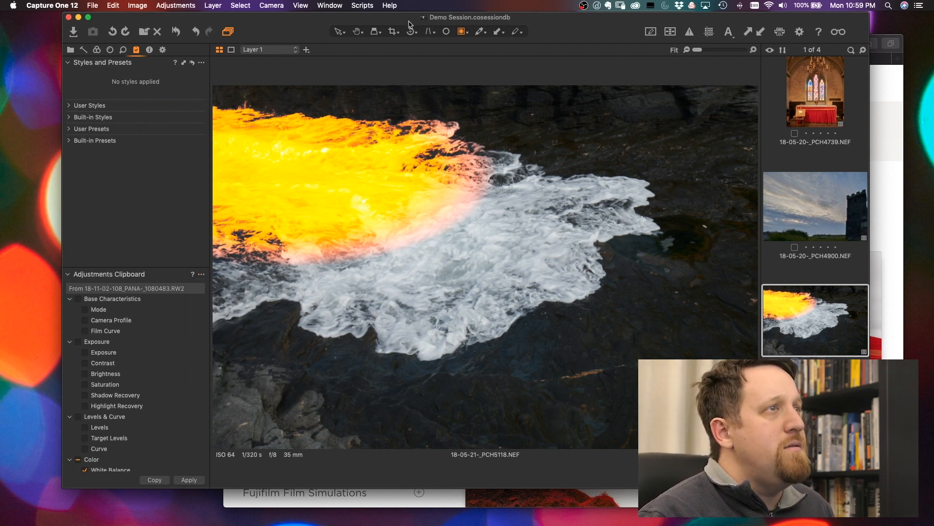
# Crop the water photo to a tall frame and copy its adjustments onto the adjustments clipboard
pyautogui.click(393, 31)
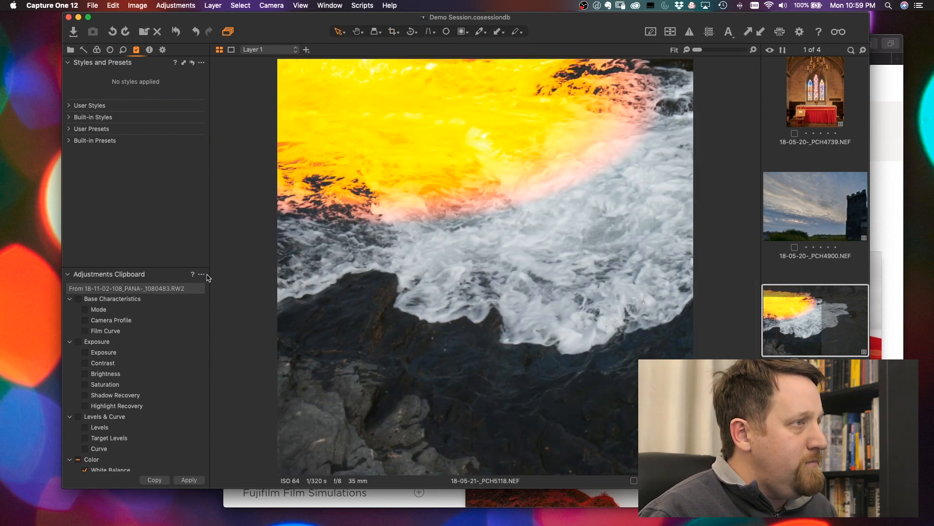
pyautogui.click(201, 273)
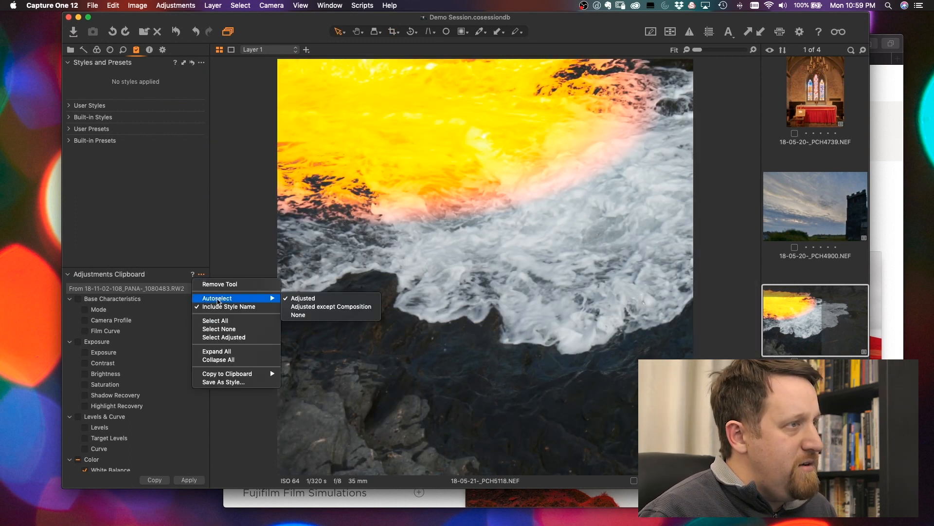
pyautogui.moveTo(331, 306)
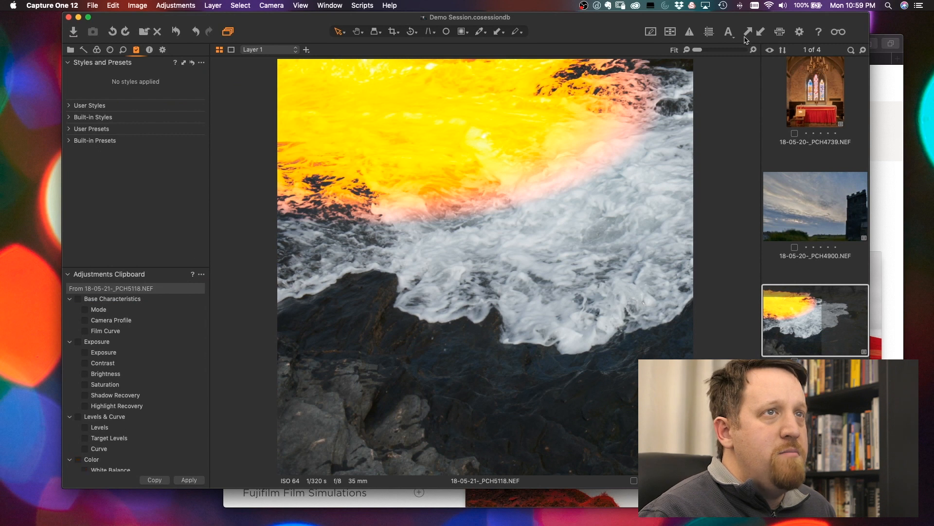
pyautogui.moveTo(166, 419)
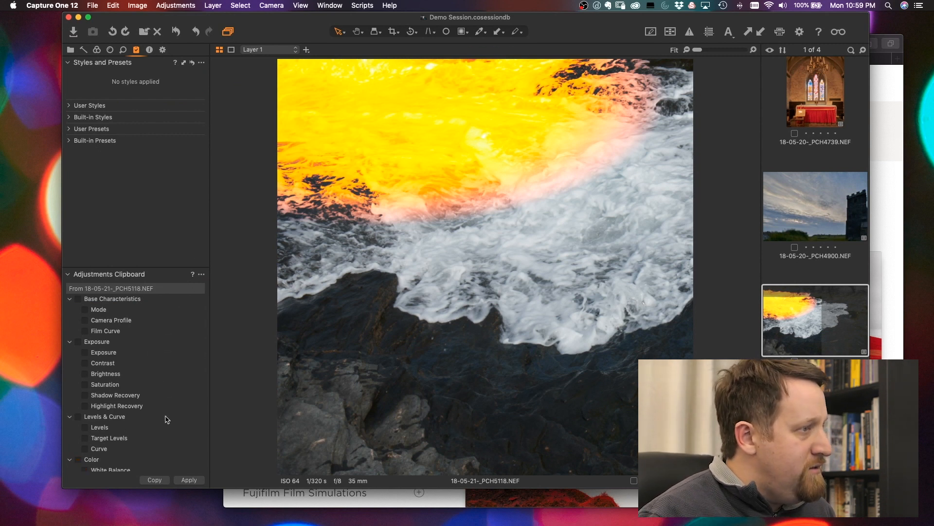
pyautogui.scroll(-3)
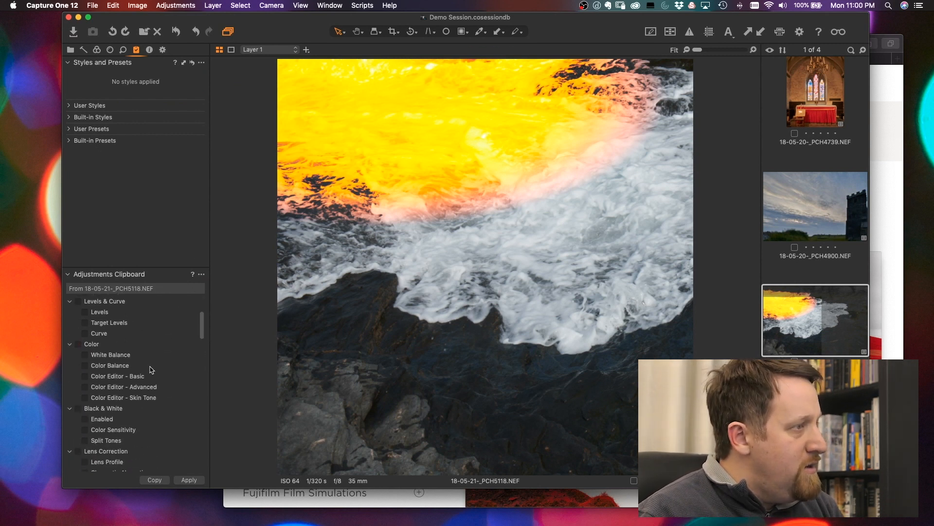
pyautogui.scroll(-3)
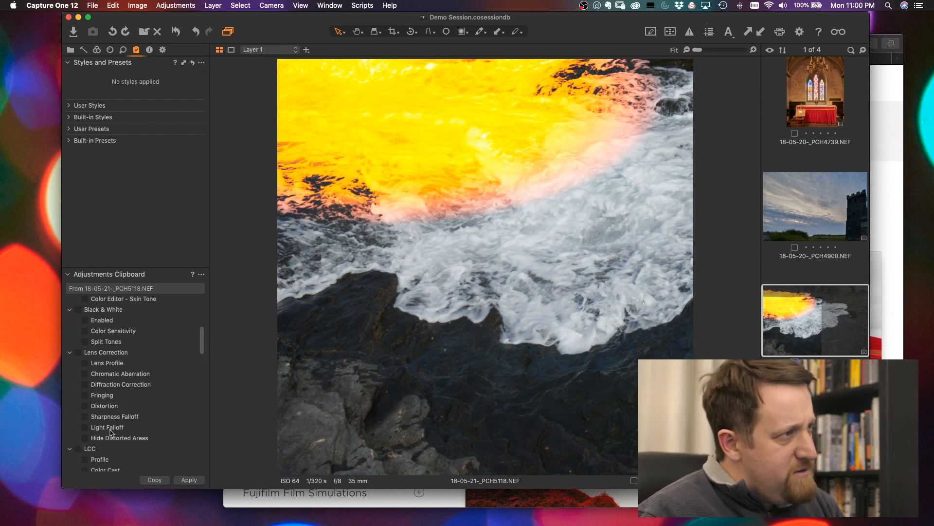
pyautogui.scroll(-3)
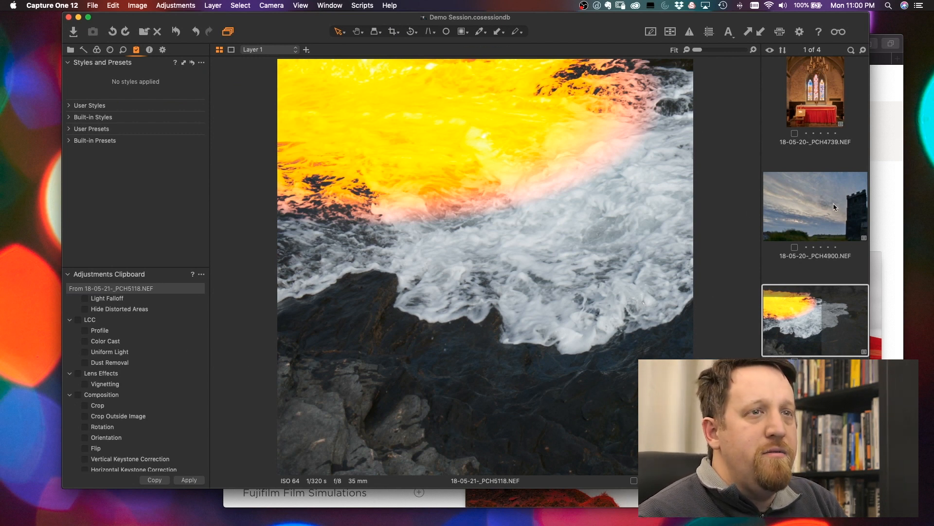
# Open the church tower photo and untick Saturation in the copied adjustments list
pyautogui.click(814, 205)
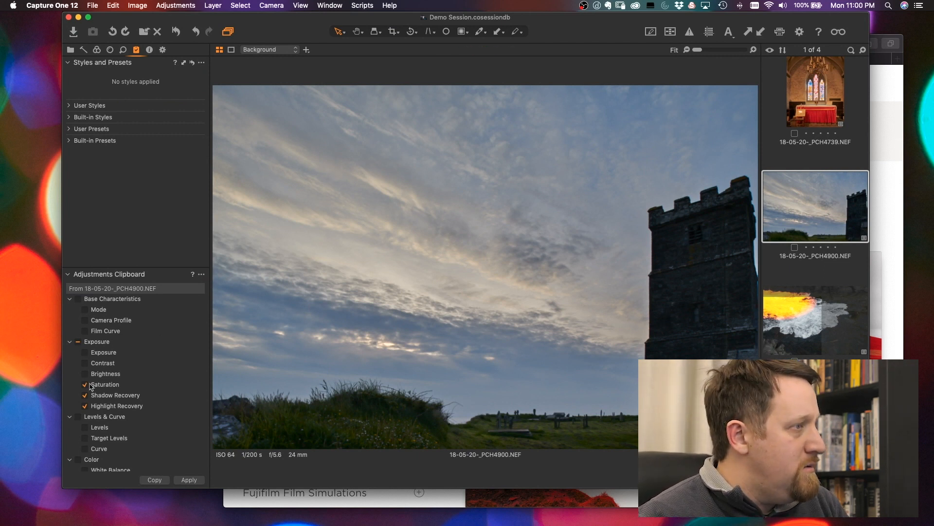
pyautogui.click(84, 389)
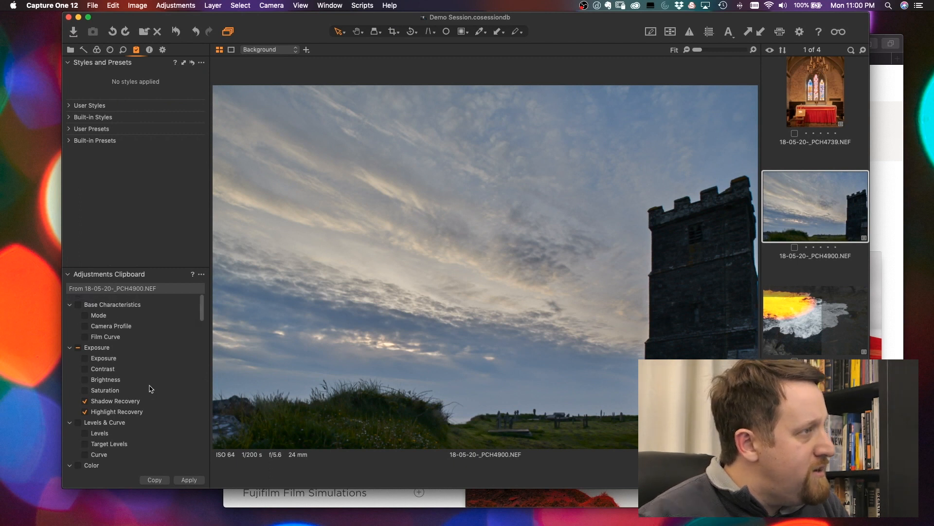
pyautogui.scroll(-3)
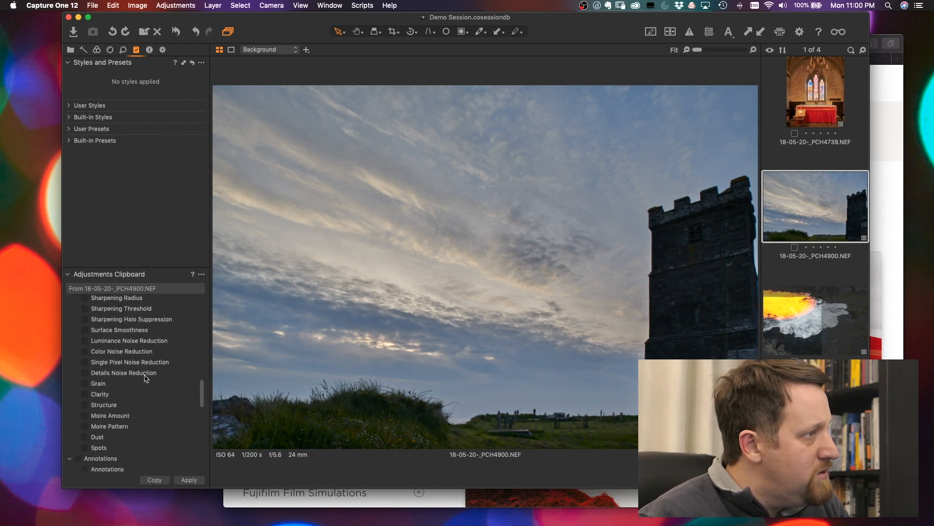
pyautogui.scroll(-3)
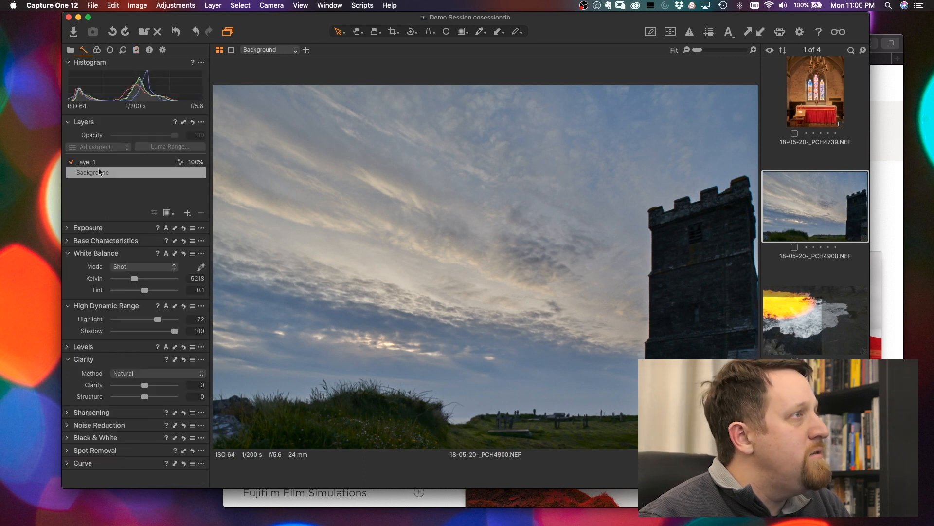
# Select Layer 1 of the tower photo and switch to drawing a linear gradient mask
pyautogui.click(87, 161)
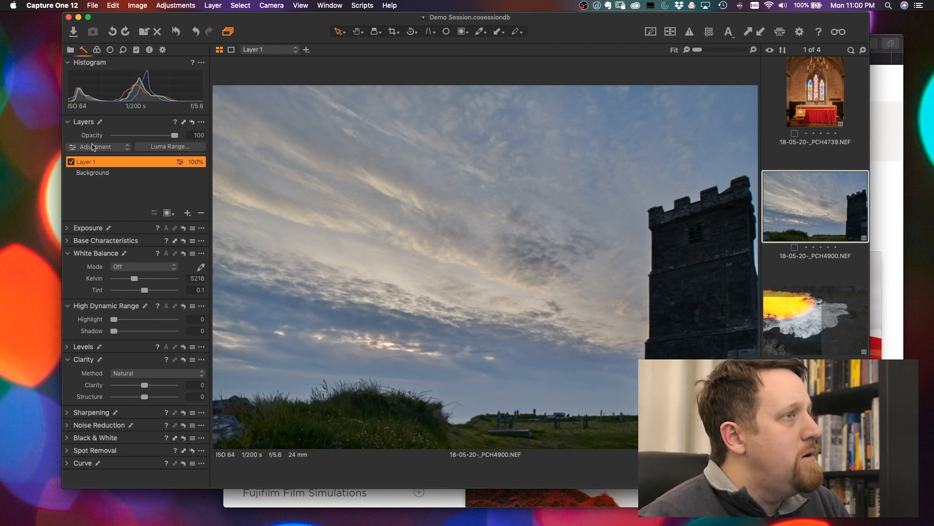
pyautogui.moveTo(188, 217)
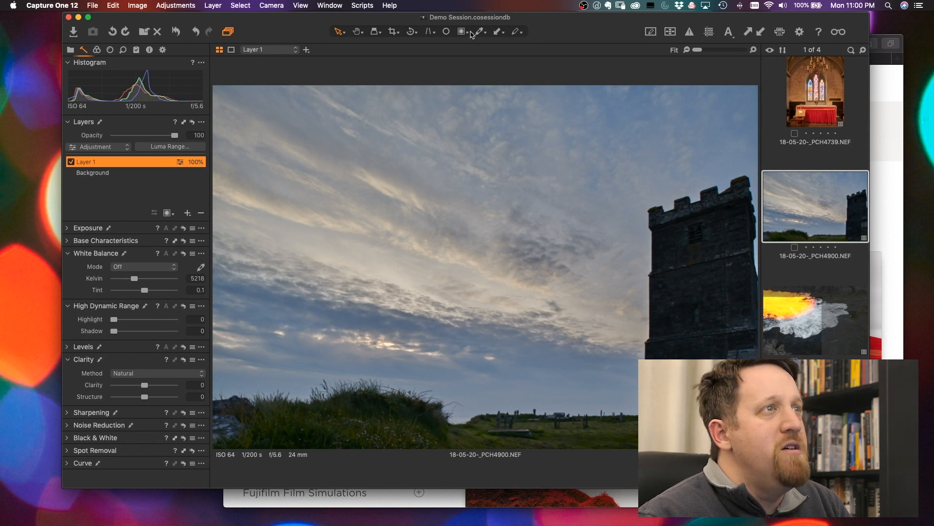
pyautogui.click(462, 32)
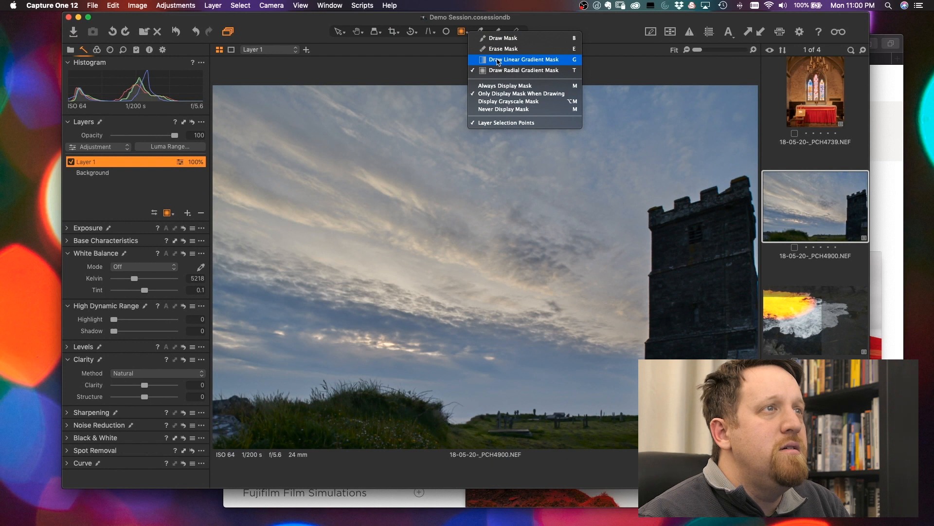
pyautogui.click(522, 59)
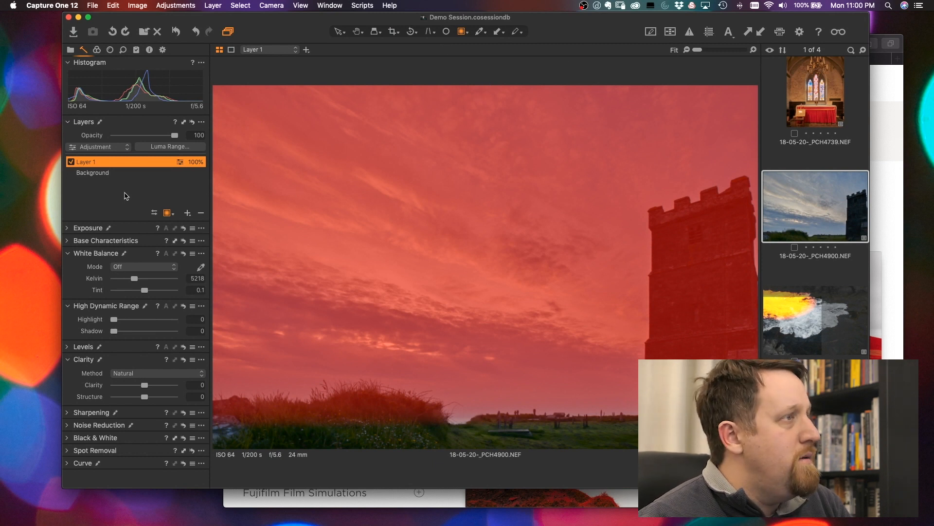
pyautogui.moveTo(186, 176)
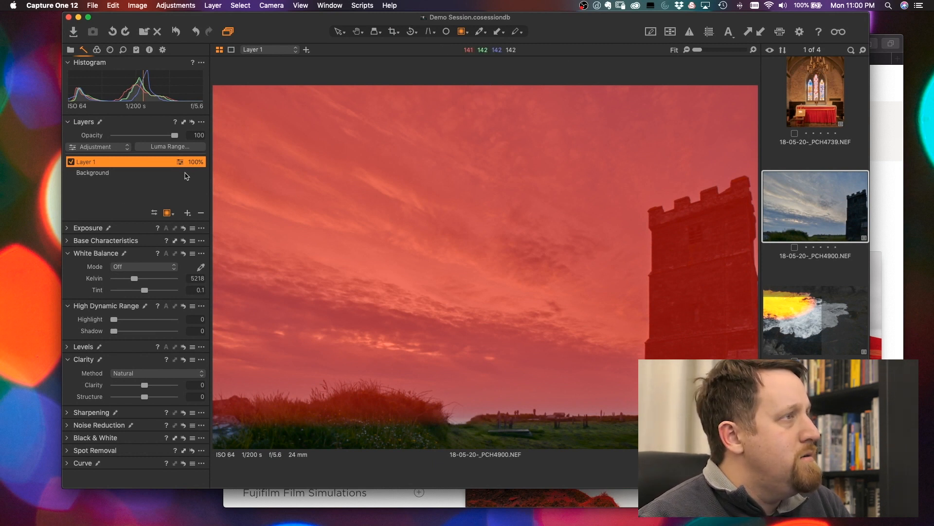
pyautogui.moveTo(201, 217)
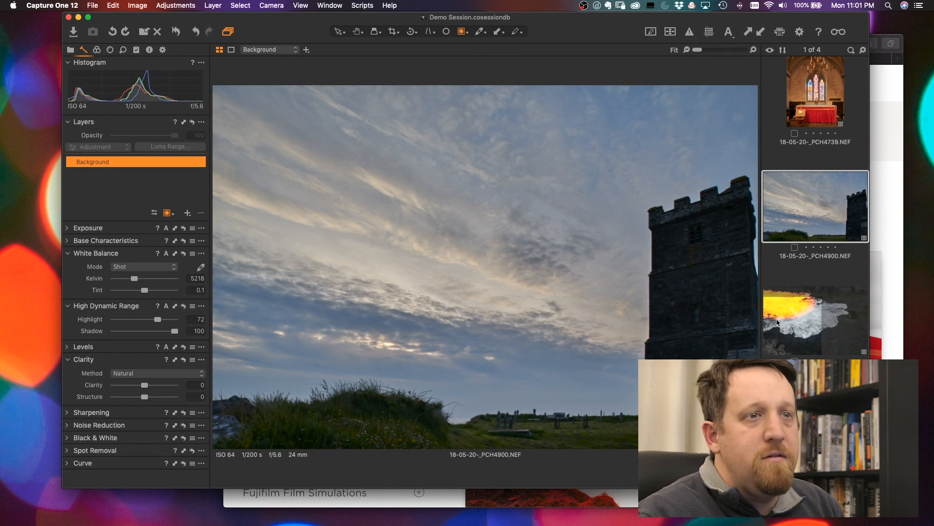
# Undo the copied layer on the tower photo and return to the wave photo's adjustments clipboard
pyautogui.click(814, 320)
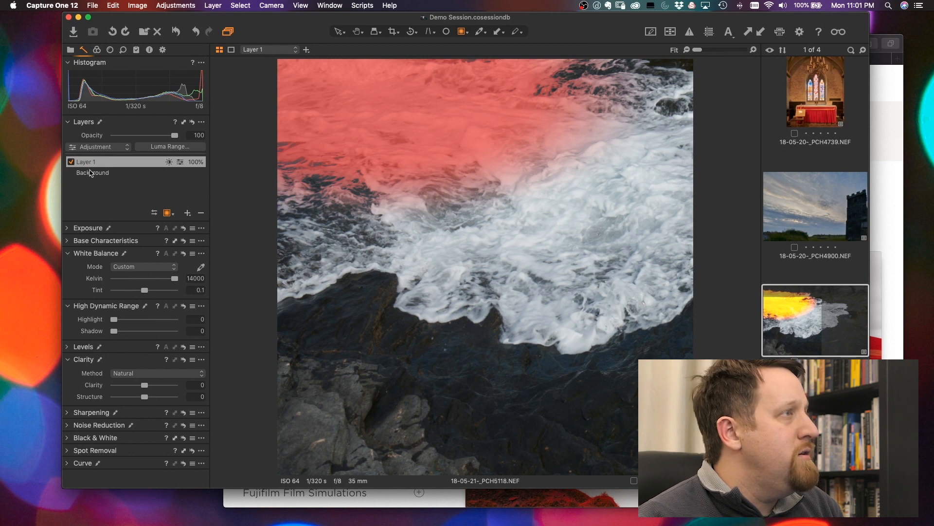
pyautogui.click(815, 206)
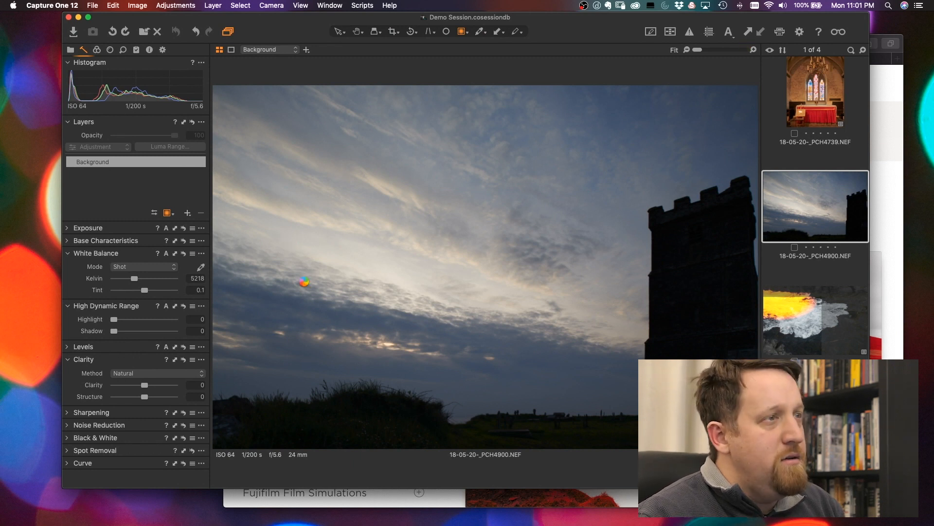
pyautogui.moveTo(355, 202)
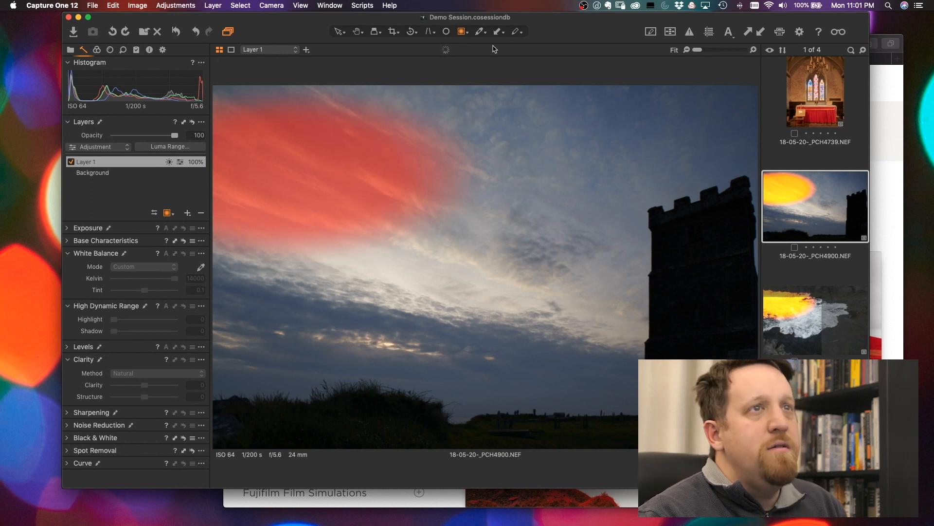
pyautogui.click(93, 162)
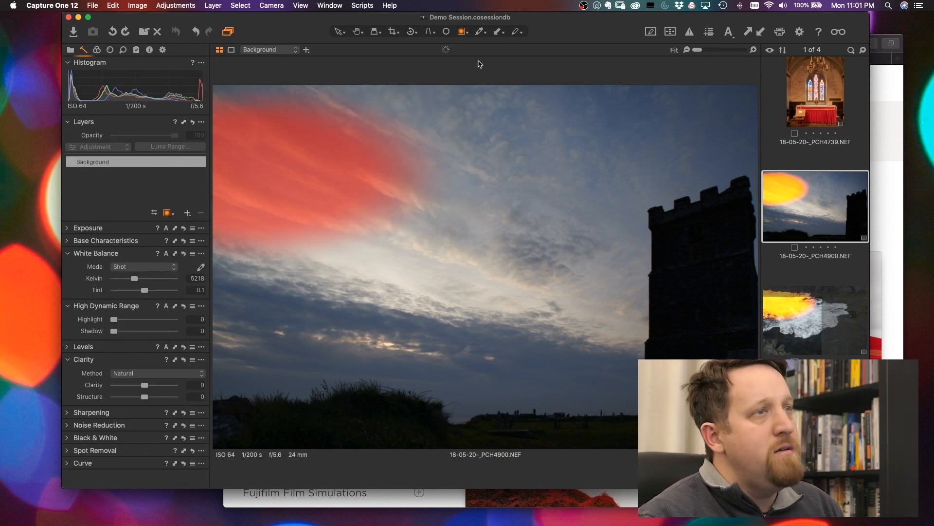
pyautogui.click(814, 319)
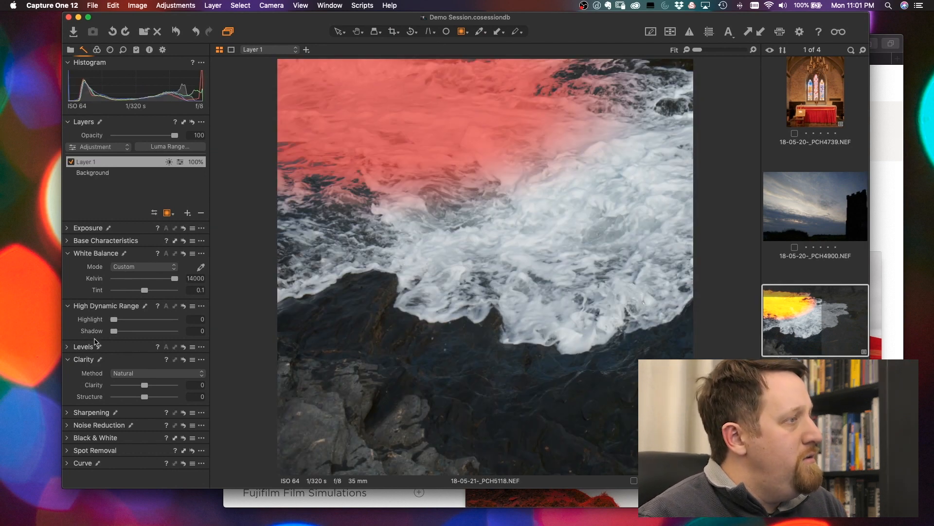
pyautogui.click(135, 50)
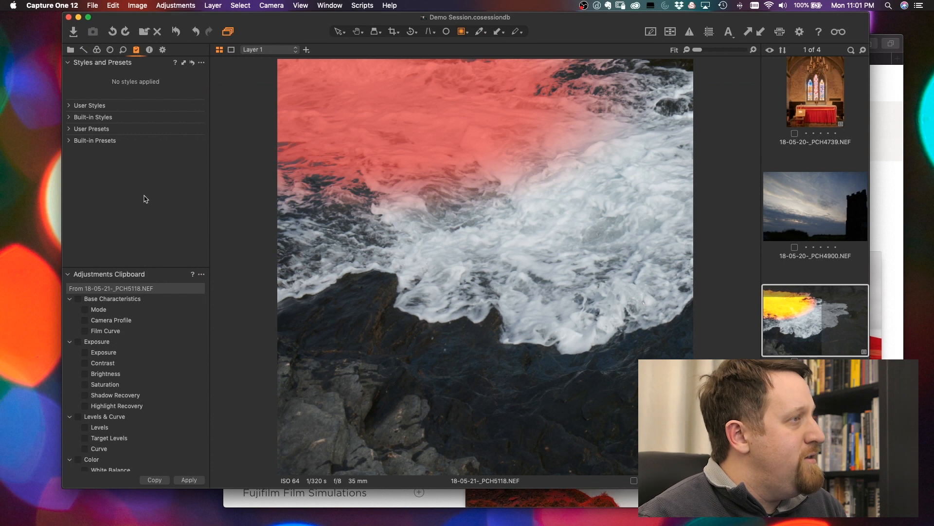
# Open the Adjustments Clipboard options holding the wave photo's copied settings
pyautogui.click(200, 274)
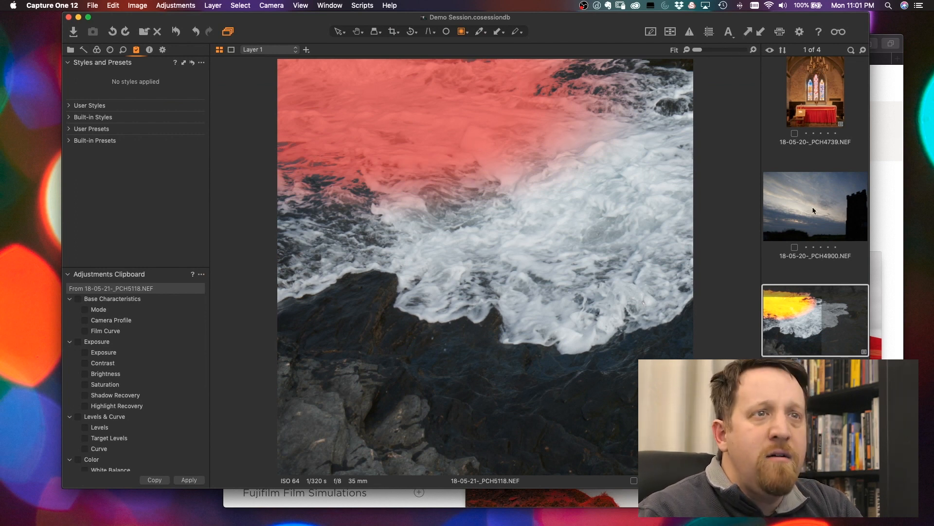
# Apply the copied wave-photo adjustments to the tower photo and review the Adjustments Clipboard down to Crop
pyautogui.click(814, 206)
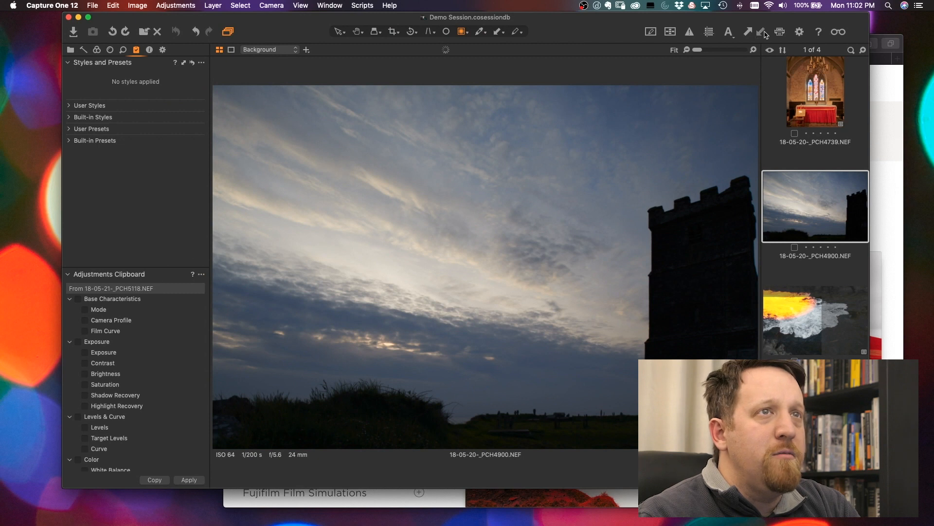
pyautogui.click(760, 31)
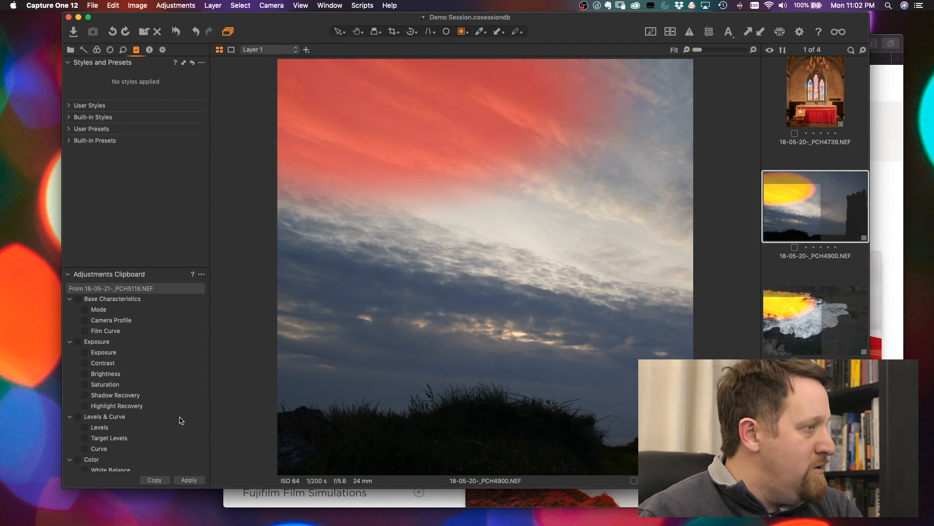
pyautogui.scroll(-3)
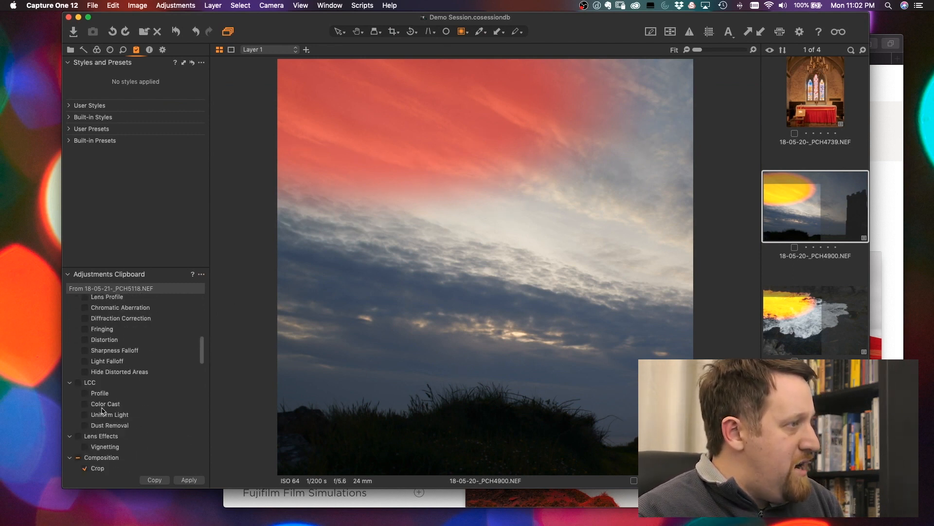
pyautogui.scroll(-3)
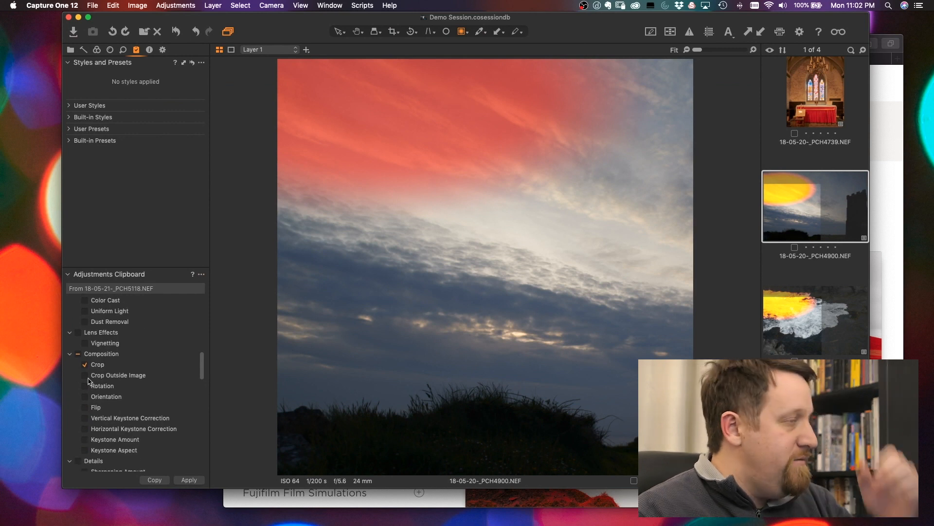
pyautogui.moveTo(163, 389)
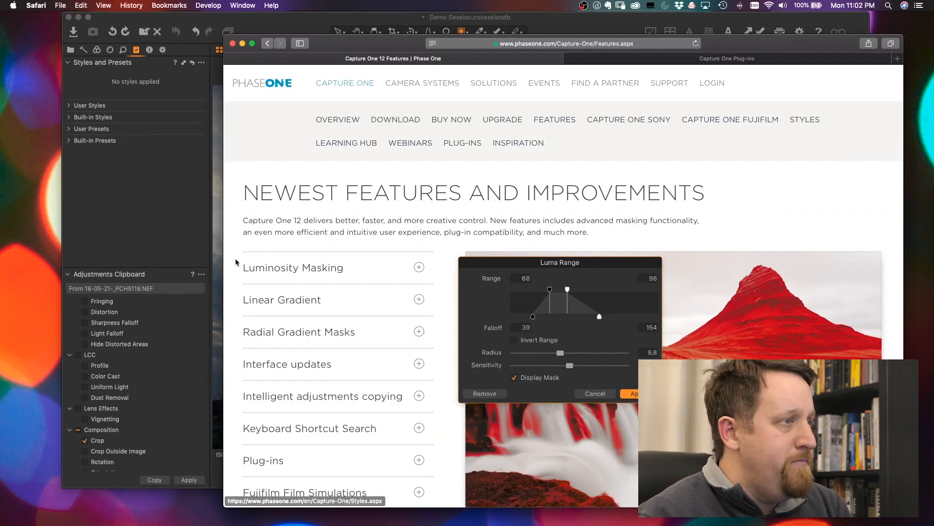
# Scroll the Phase One Capture One 12 features page in Safari
pyautogui.scroll(-3)
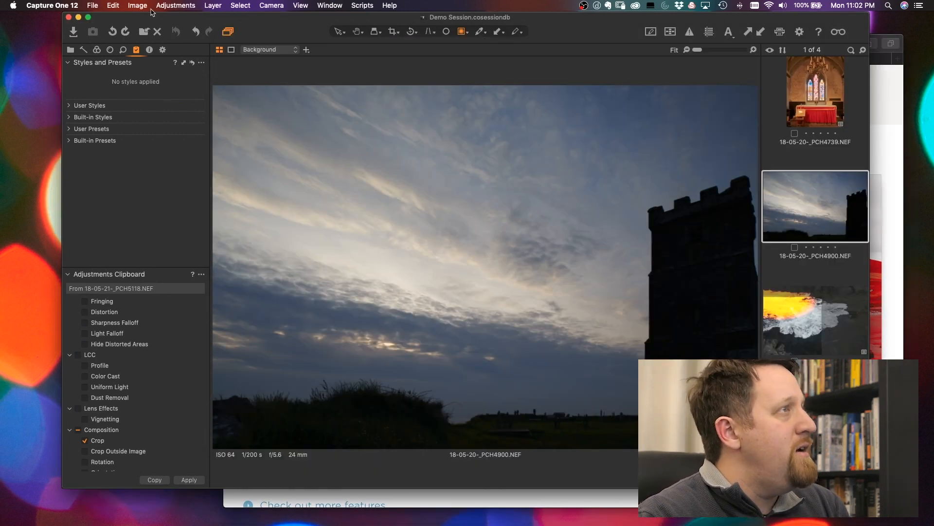
# Open Edit Keyboard Shortcuts from the Capture One menu
pyautogui.click(113, 5)
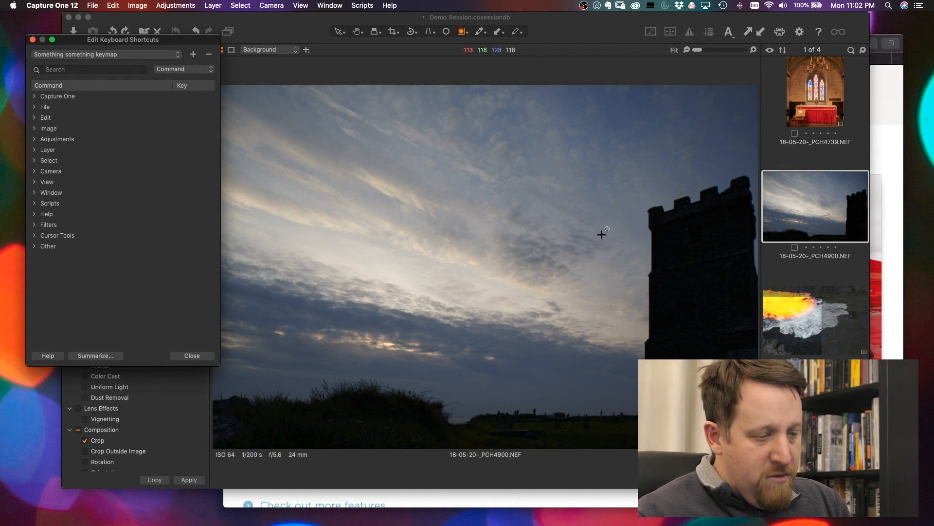
pyautogui.moveTo(588, 242)
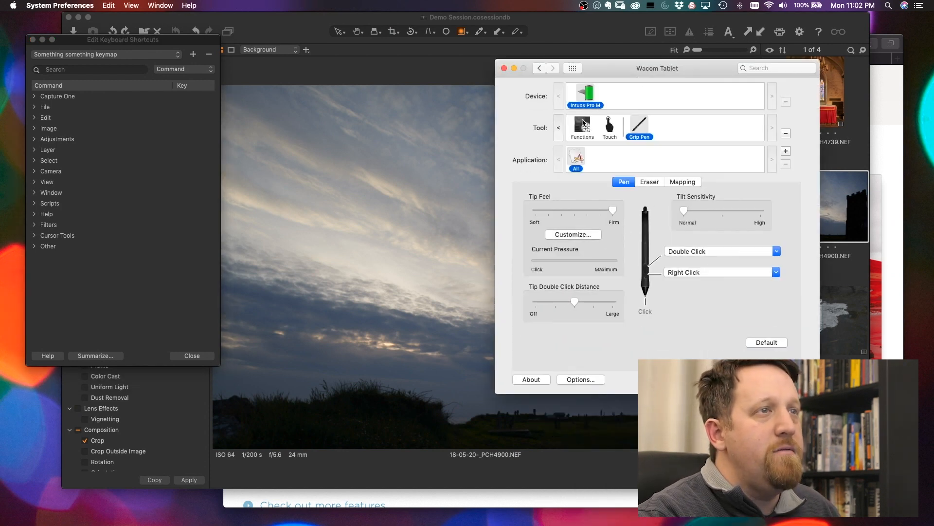
# Assign a Wacom ExpressKey the F2 keystroke named 'New Variant' and confirm it
pyautogui.click(582, 126)
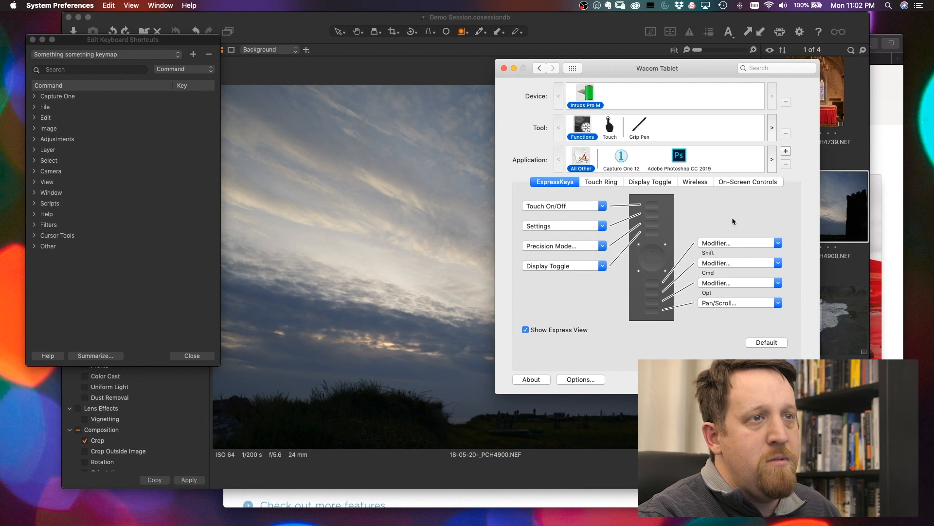
pyautogui.moveTo(718, 245)
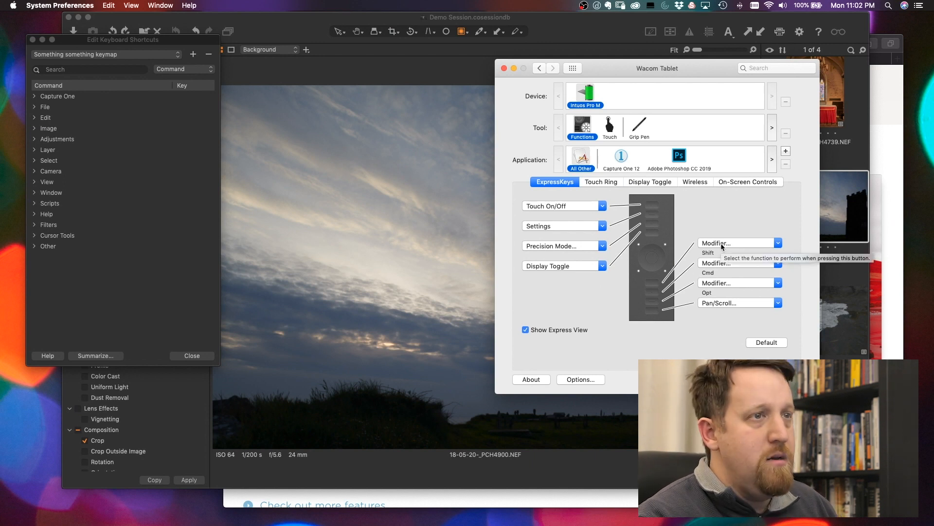
pyautogui.moveTo(664, 291)
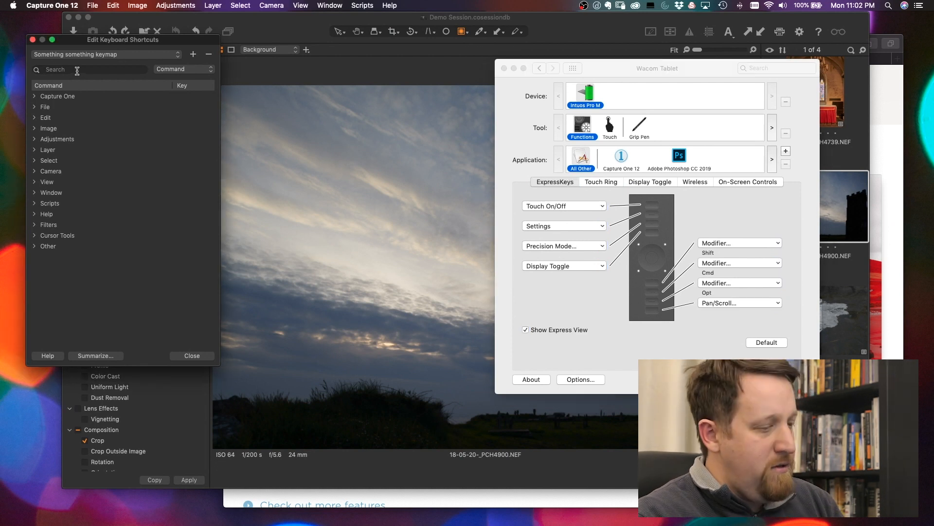
pyautogui.write('new')
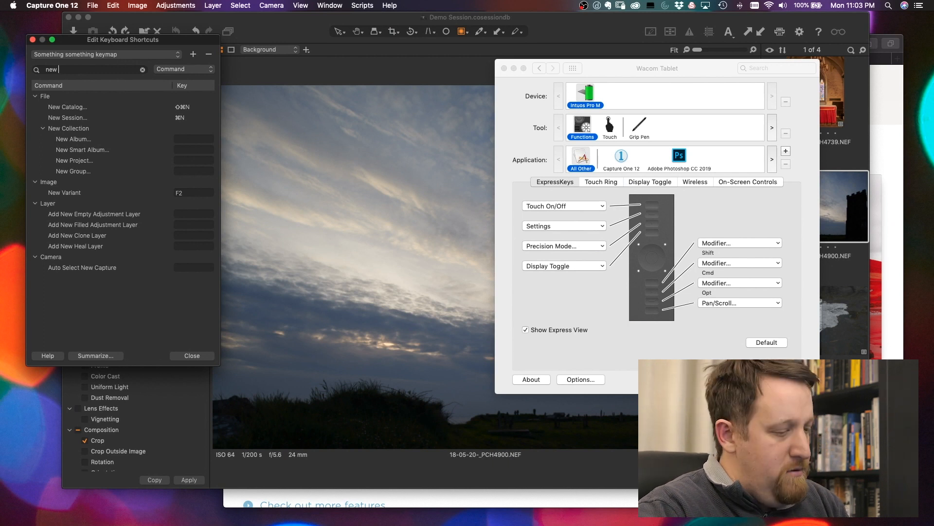
pyautogui.write('va')
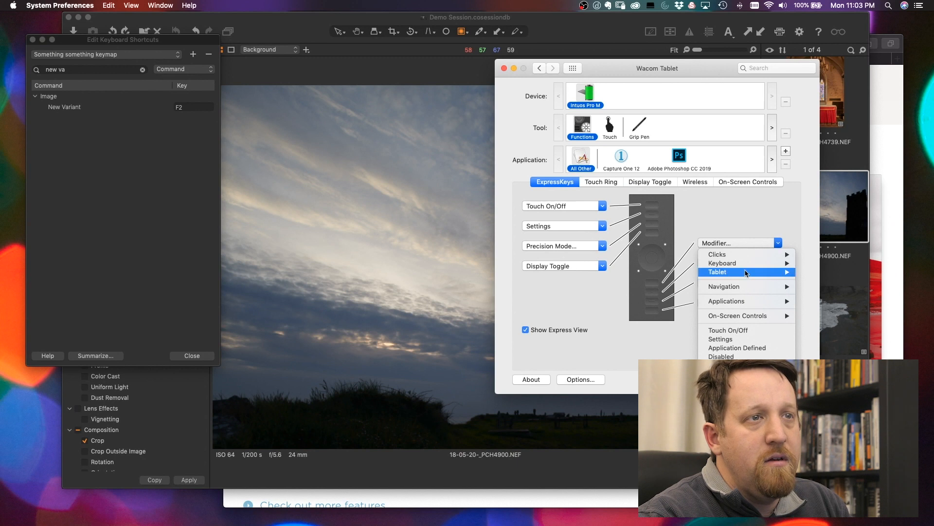
pyautogui.moveTo(722, 263)
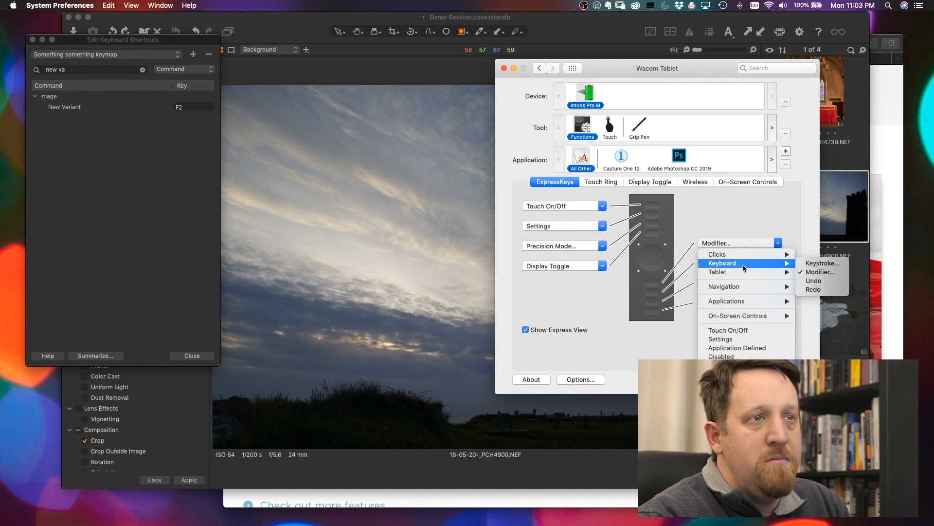
pyautogui.click(823, 263)
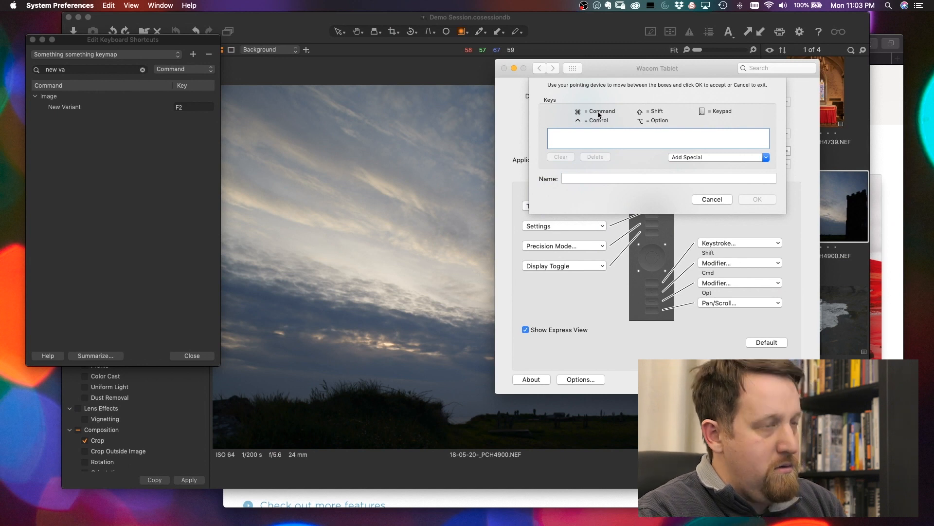
pyautogui.press('F2')
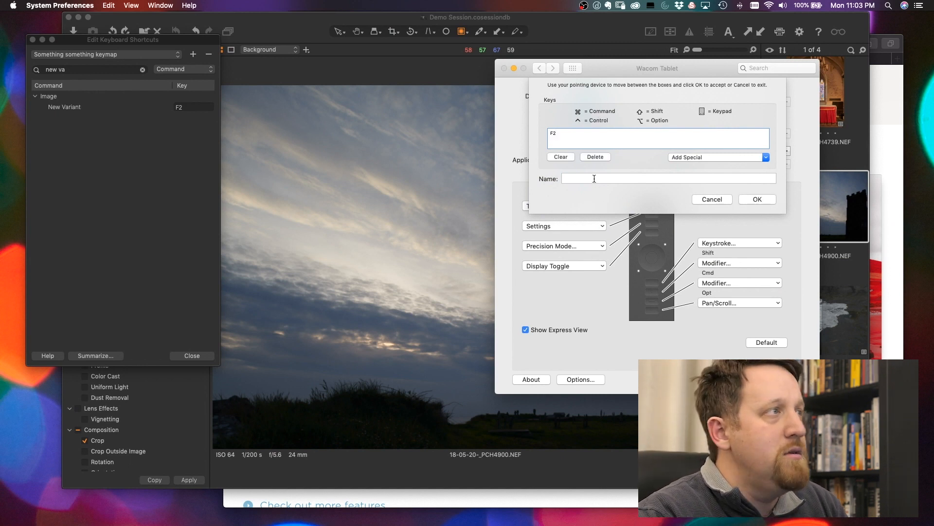
pyautogui.write('New Varien')
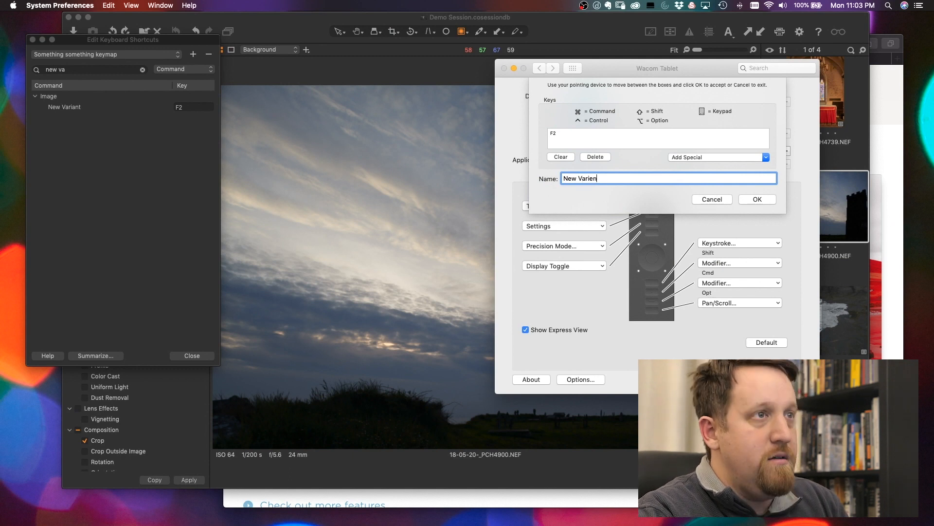
pyautogui.click(758, 199)
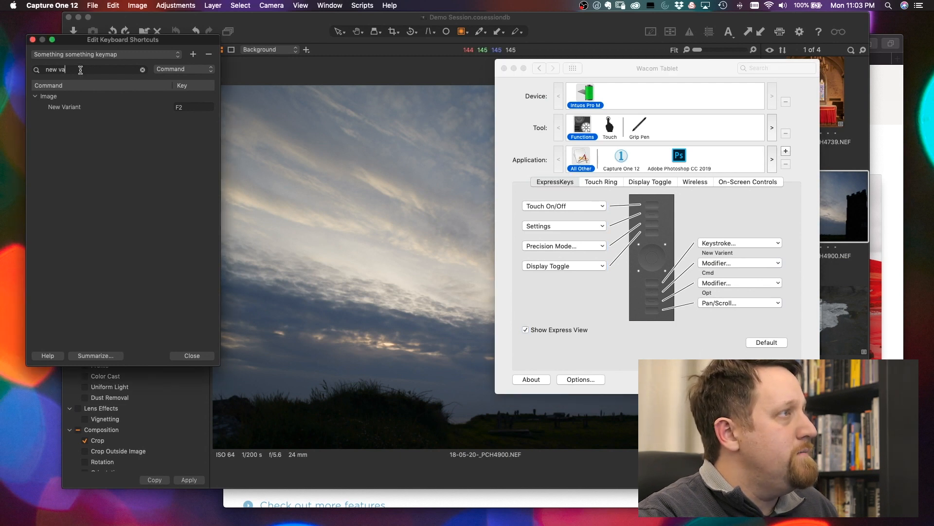
# Assign the next ExpressKey the F3 keystroke named 'Clone Variant' and confirm it
pyautogui.write('Clo')
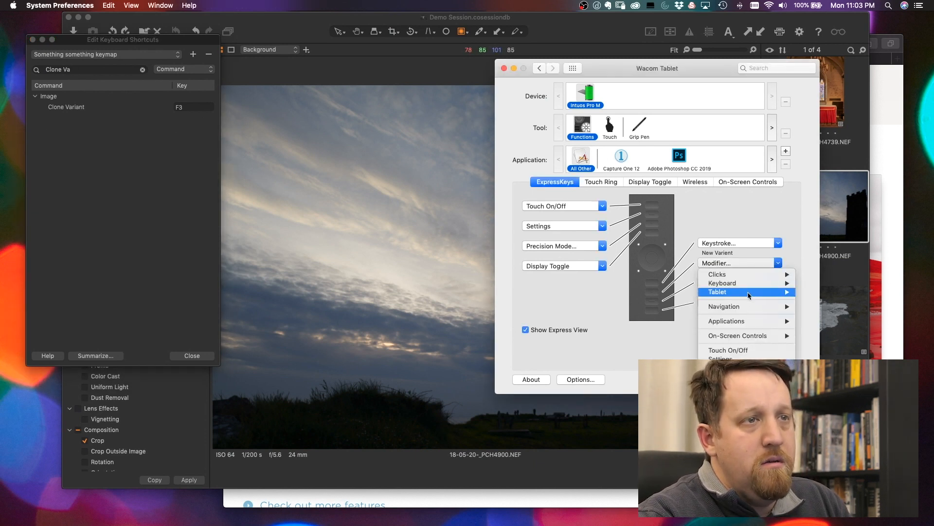
pyautogui.moveTo(722, 283)
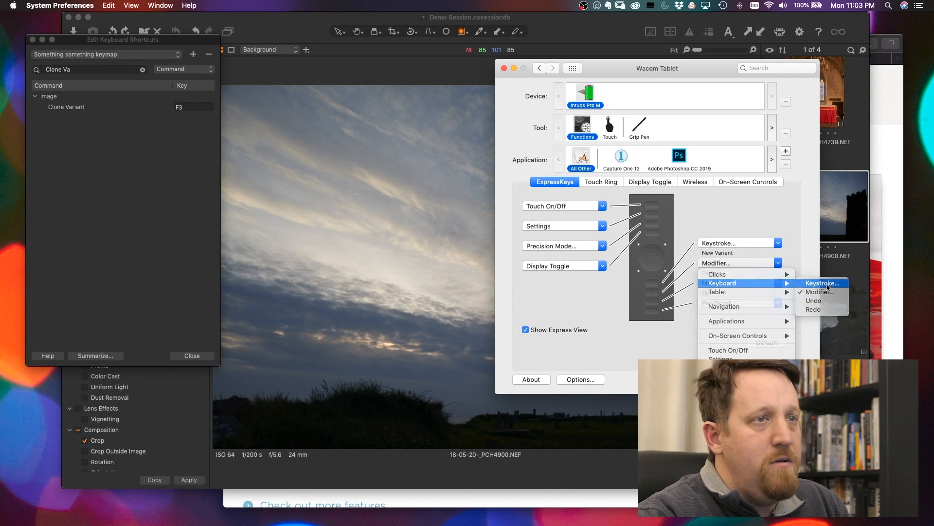
pyautogui.click(822, 283)
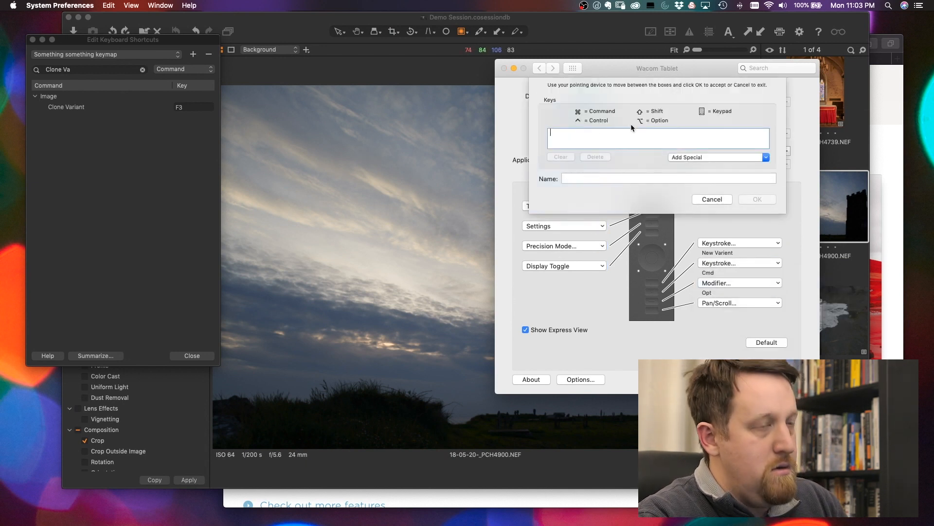
pyautogui.write('F3')
pyautogui.click(668, 178)
pyautogui.write('Clone Vari')
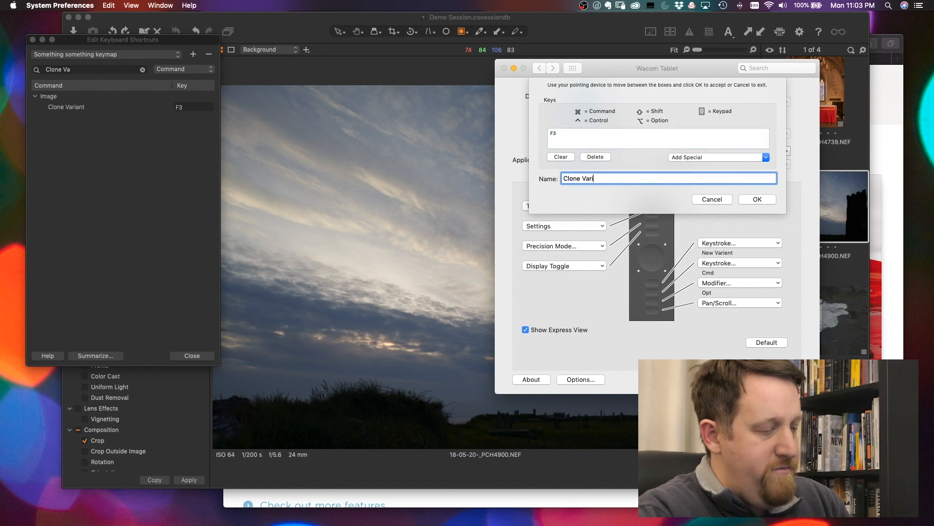
pyautogui.write('ent')
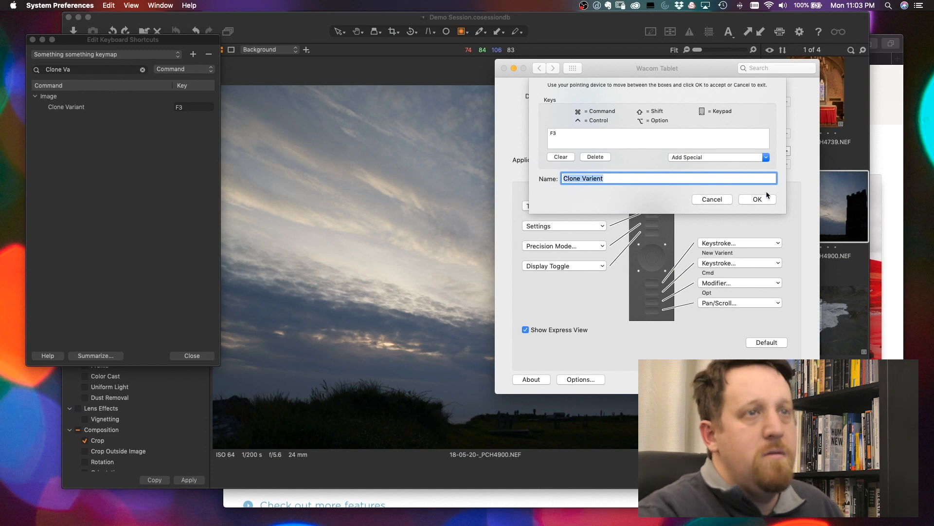
pyautogui.click(757, 199)
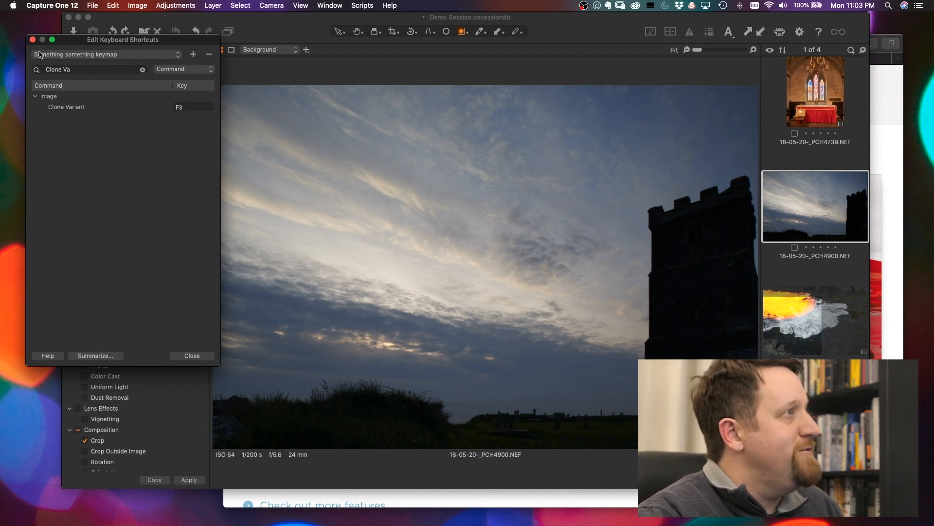
# Close the Edit Keyboard Shortcuts window to return to the tower photo
pyautogui.click(192, 355)
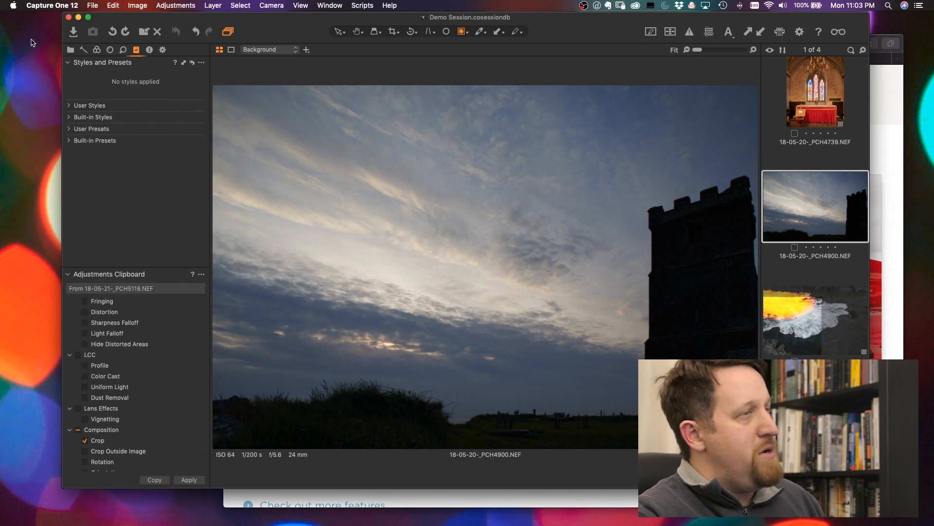
pyautogui.moveTo(580, 243)
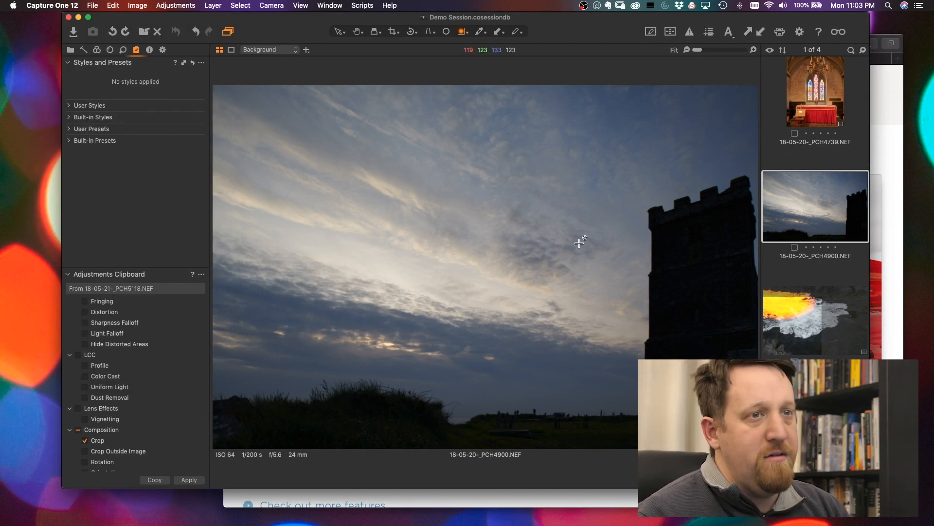
pyautogui.moveTo(576, 261)
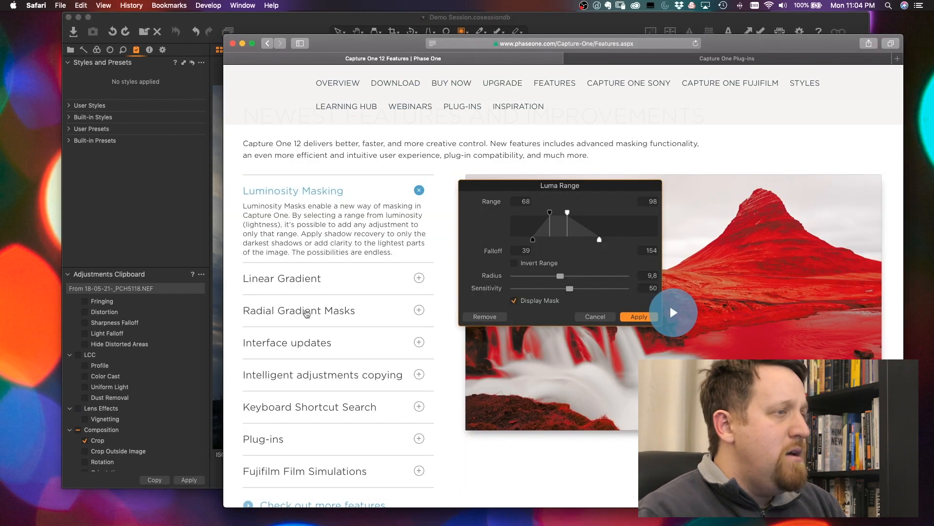
pyautogui.moveTo(421, 448)
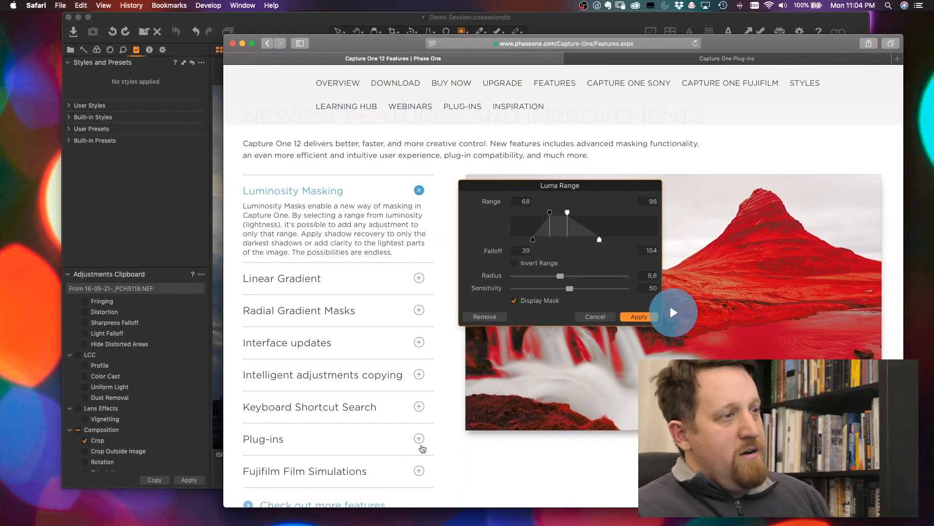
pyautogui.moveTo(446, 429)
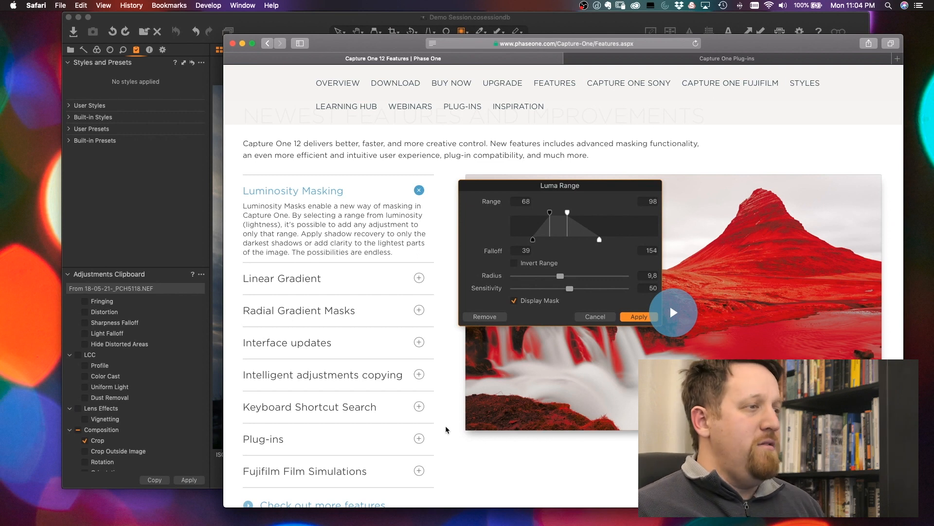
pyautogui.moveTo(723, 279)
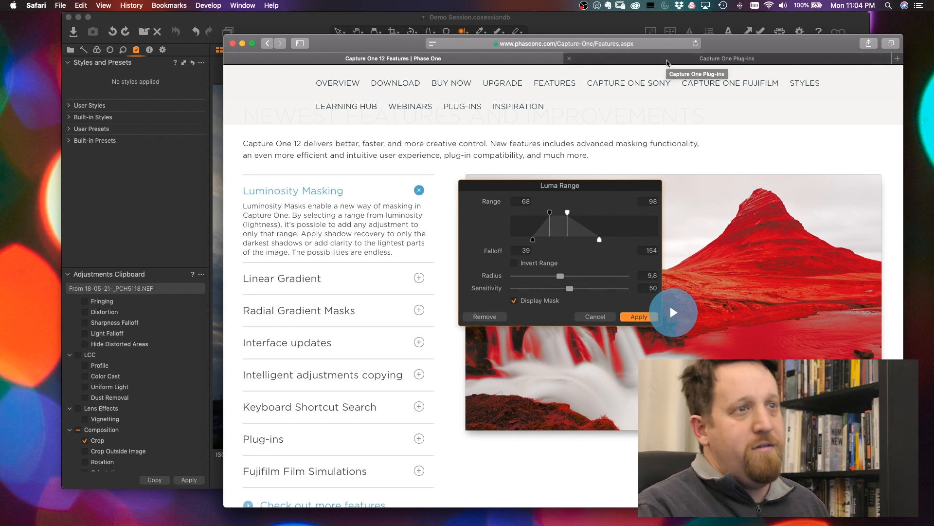
# Review the Capture One plug-ins page listing Format, Helicon Focus and JPEGmini
pyautogui.click(726, 58)
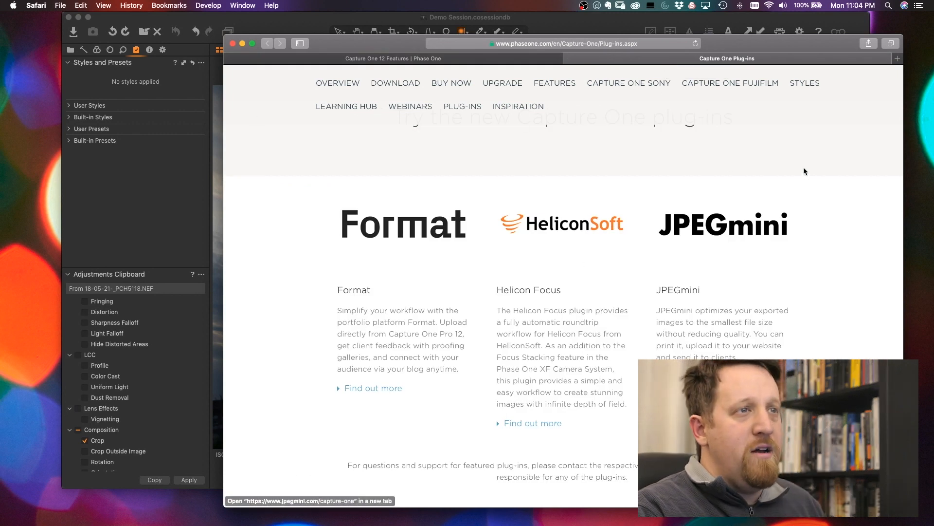
pyautogui.moveTo(766, 183)
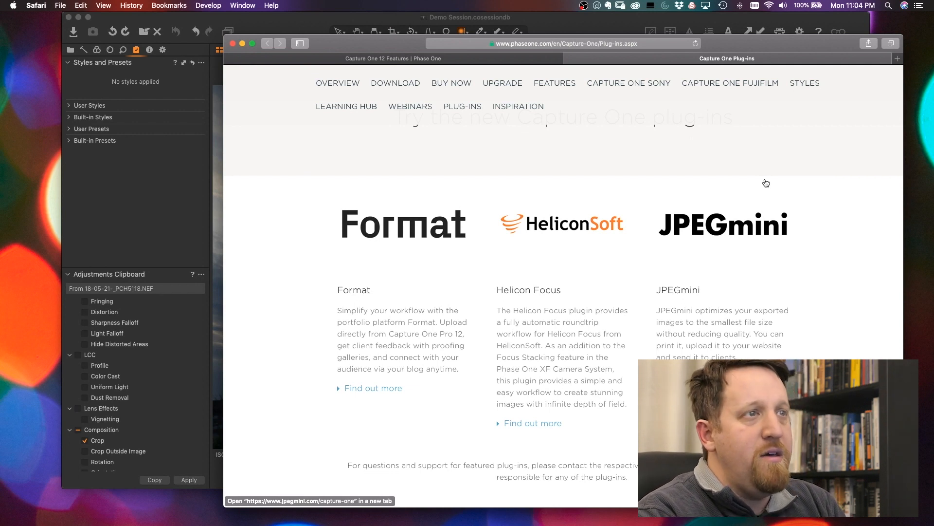
pyautogui.moveTo(524, 293)
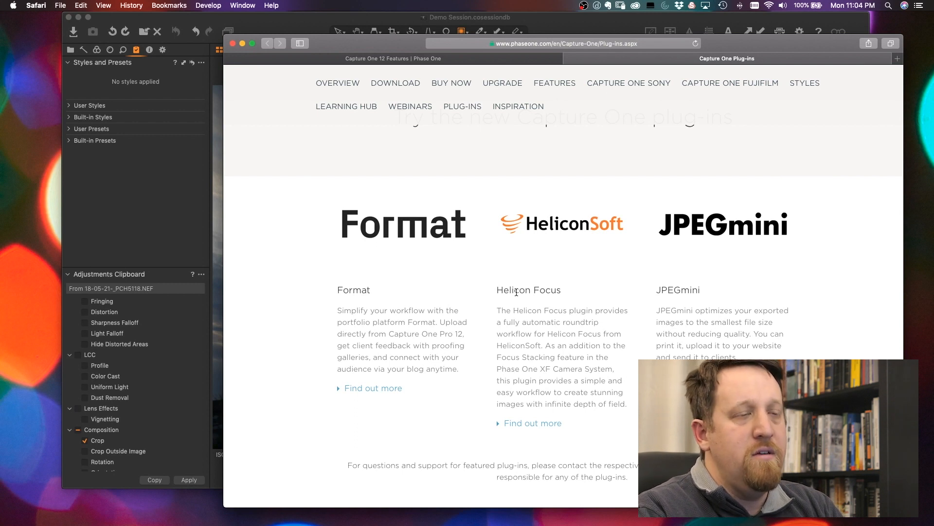
pyautogui.scroll(-3)
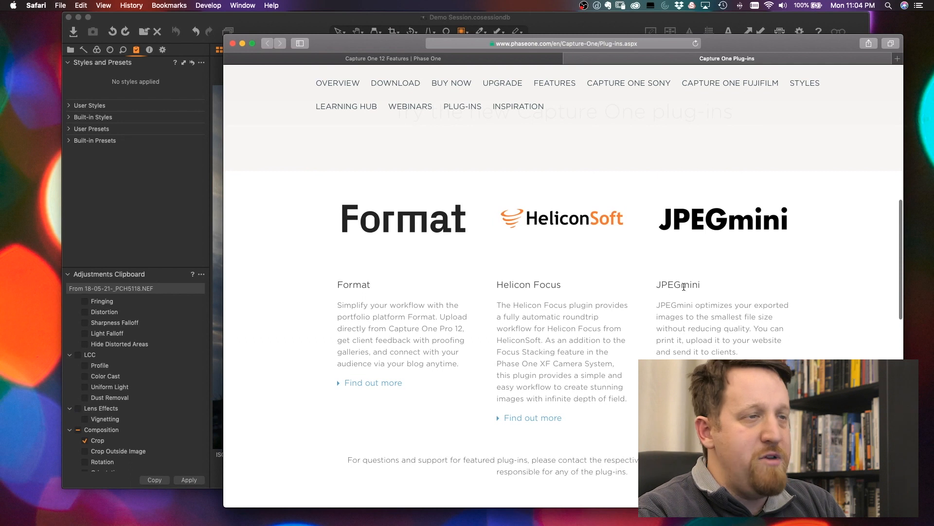
pyautogui.moveTo(693, 256)
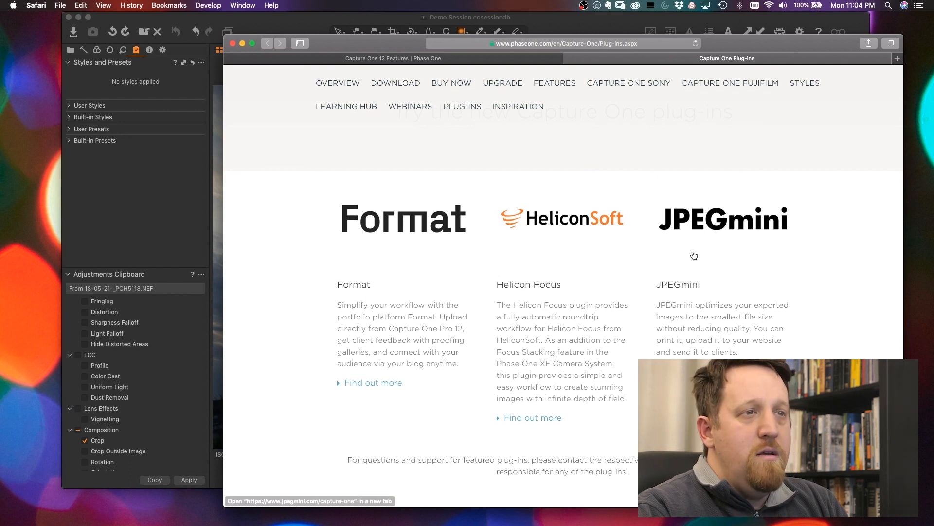
pyautogui.moveTo(372, 293)
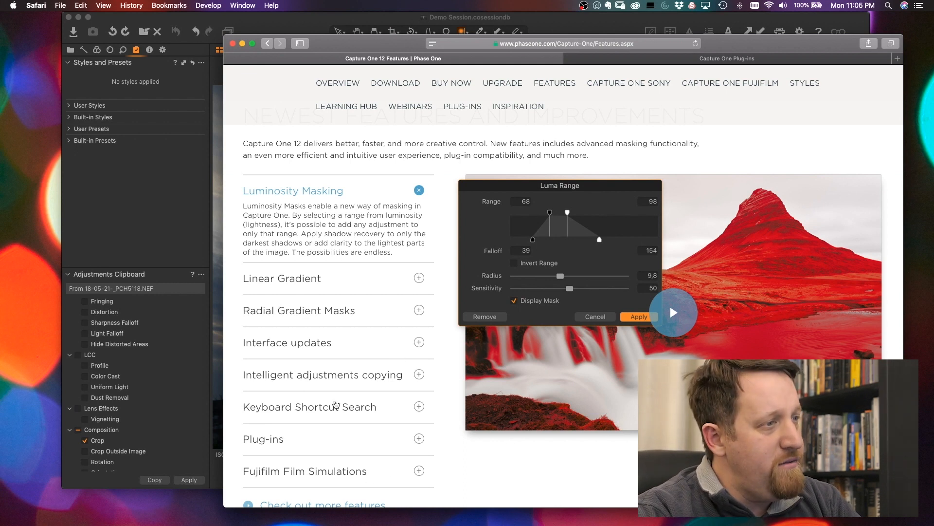
pyautogui.moveTo(298, 426)
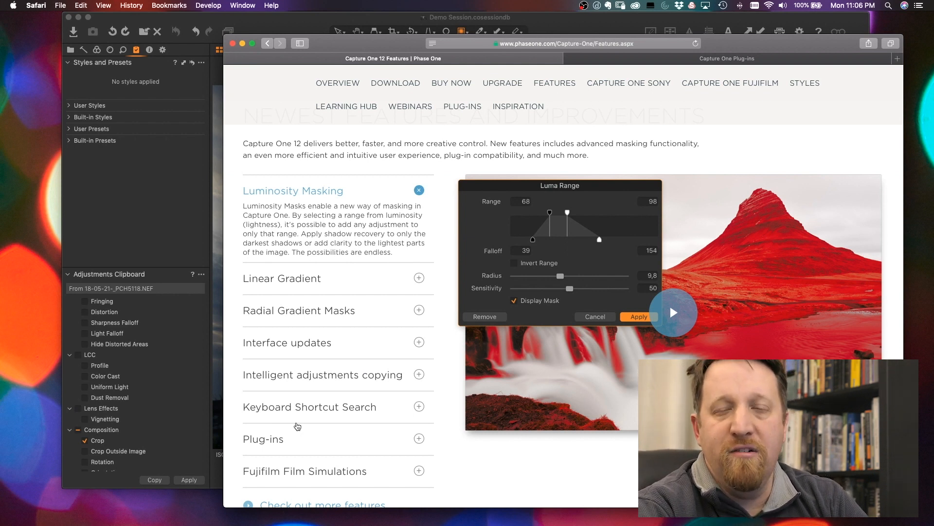
pyautogui.moveTo(255, 261)
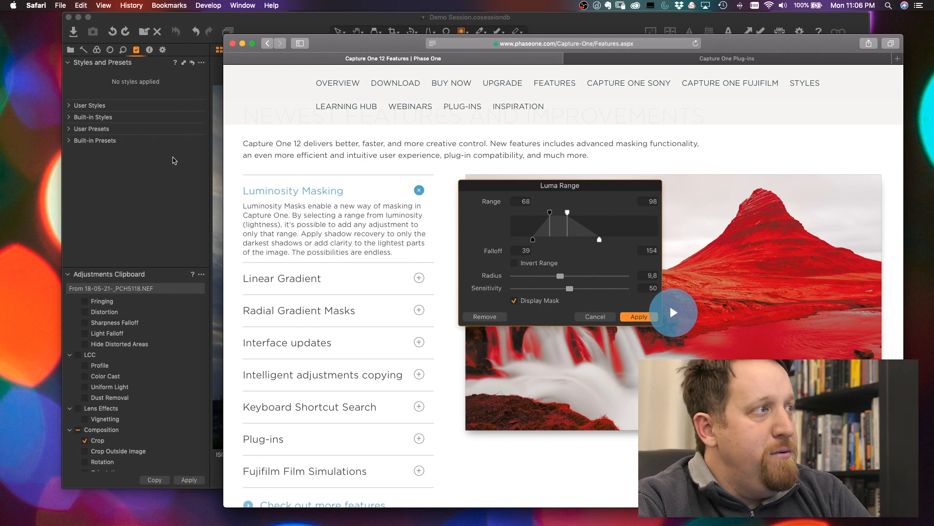
pyautogui.moveTo(225, 164)
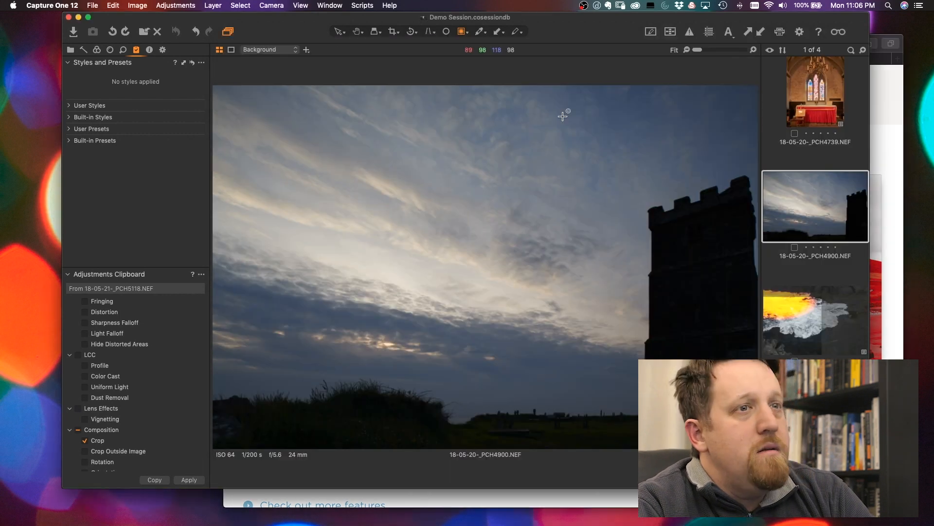
pyautogui.moveTo(476, 124)
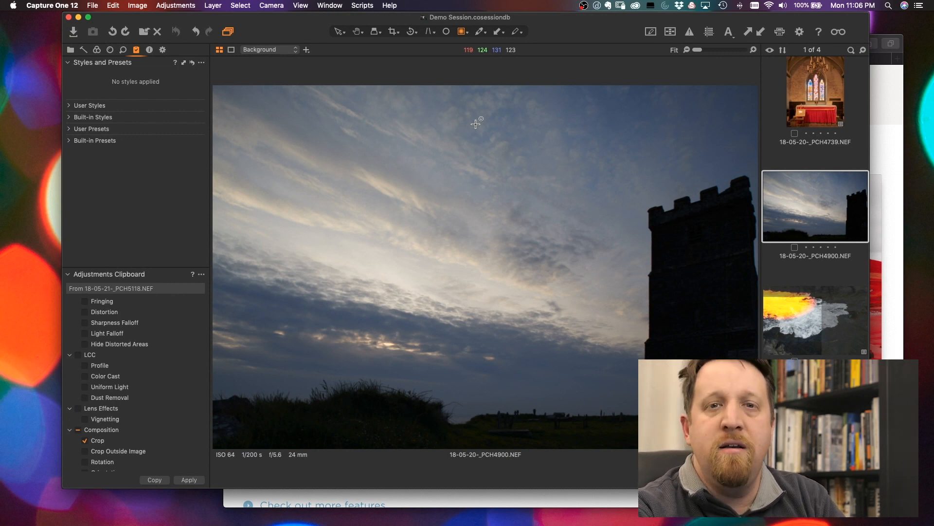
pyautogui.moveTo(523, 127)
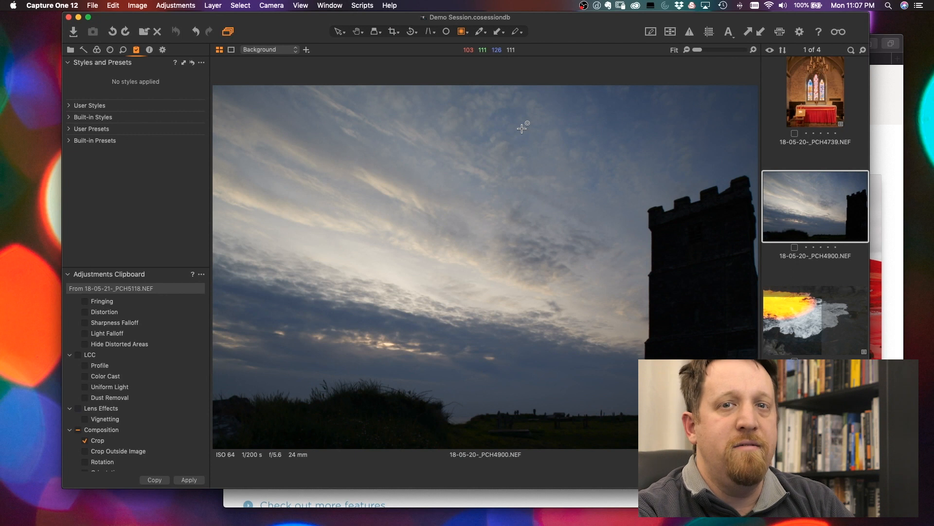
pyautogui.moveTo(131, 170)
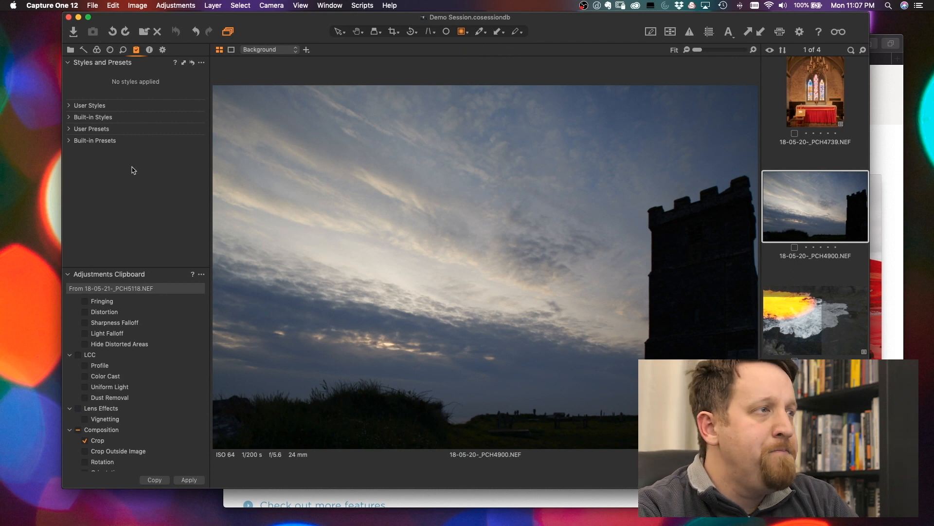